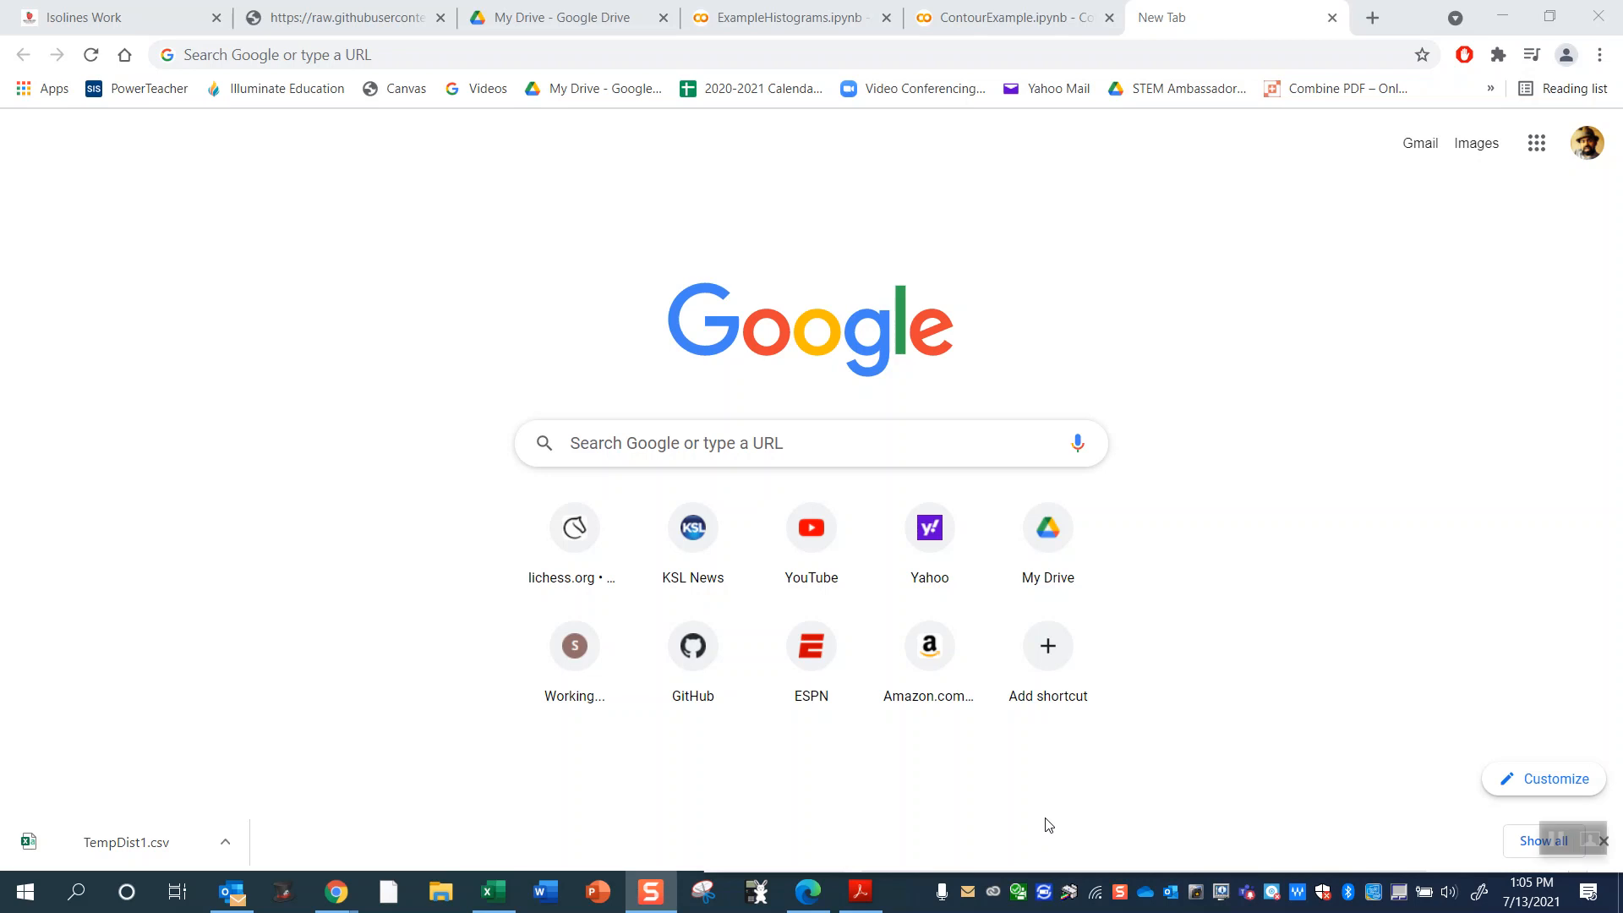
pyautogui.moveTo(1189, 461)
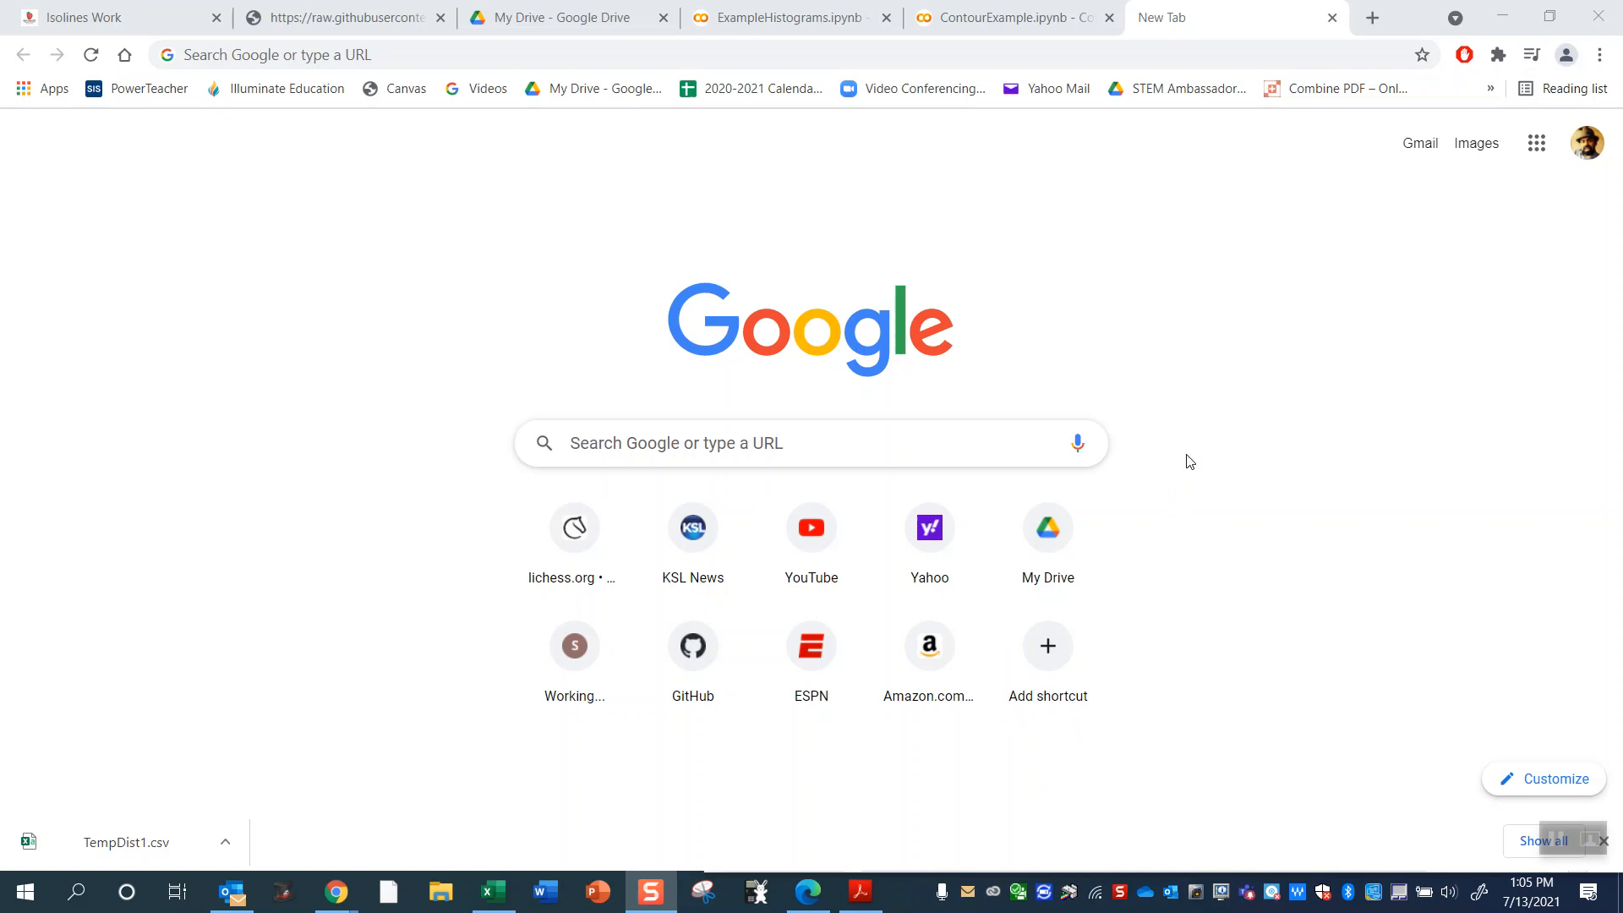
# From My Drive, create a new Google Colaboratory notebook via New > More.
pyautogui.click(414, 54)
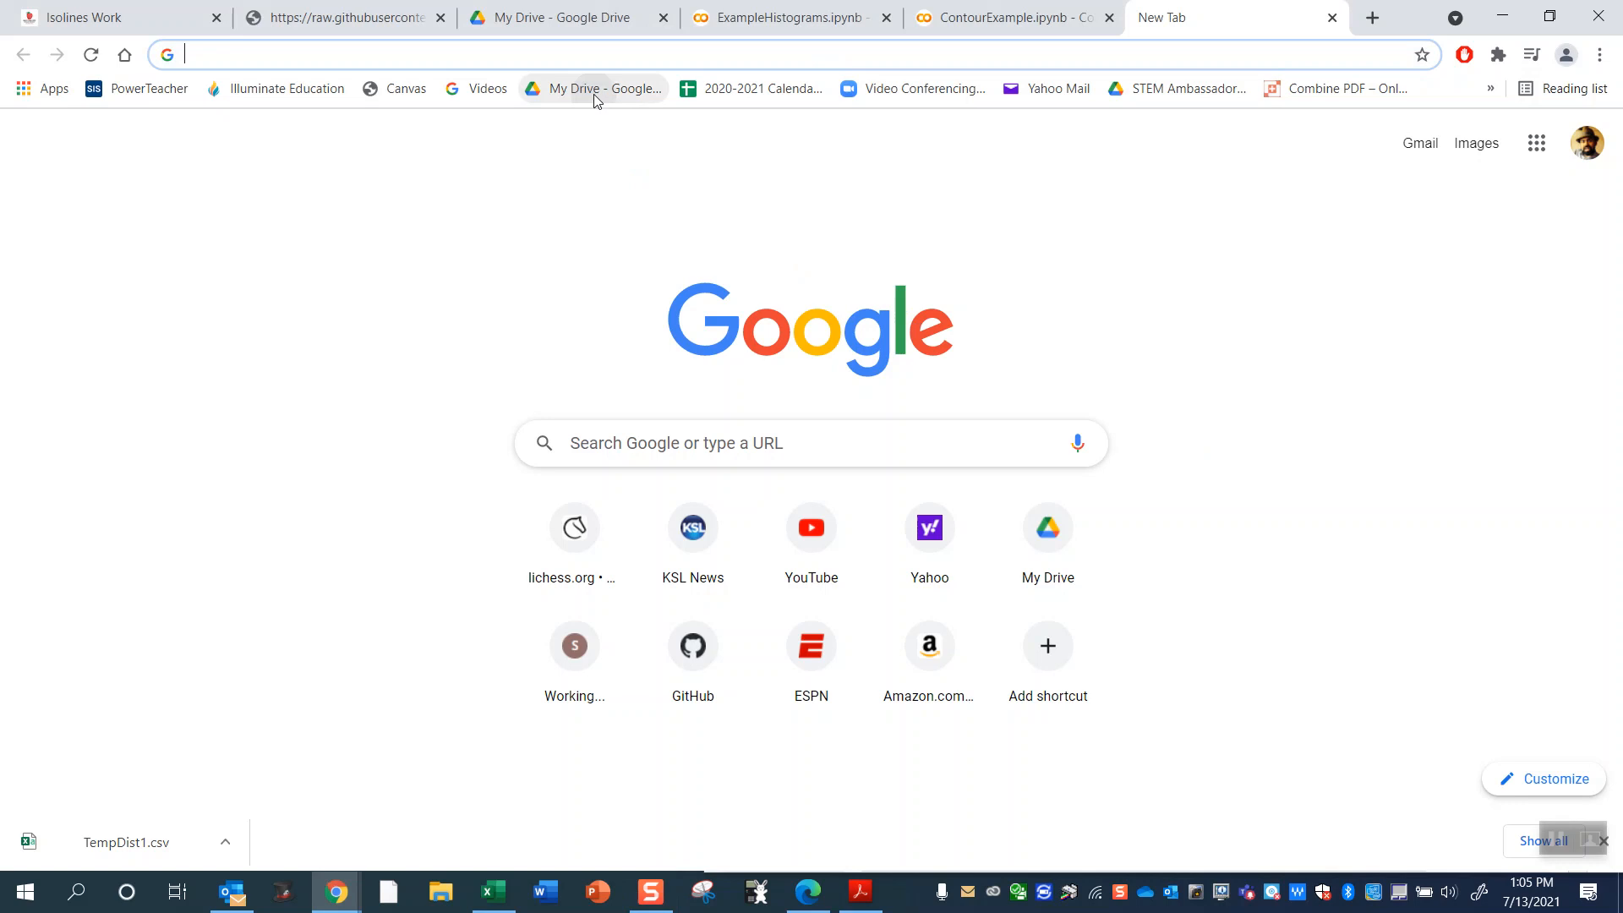
pyautogui.click(592, 88)
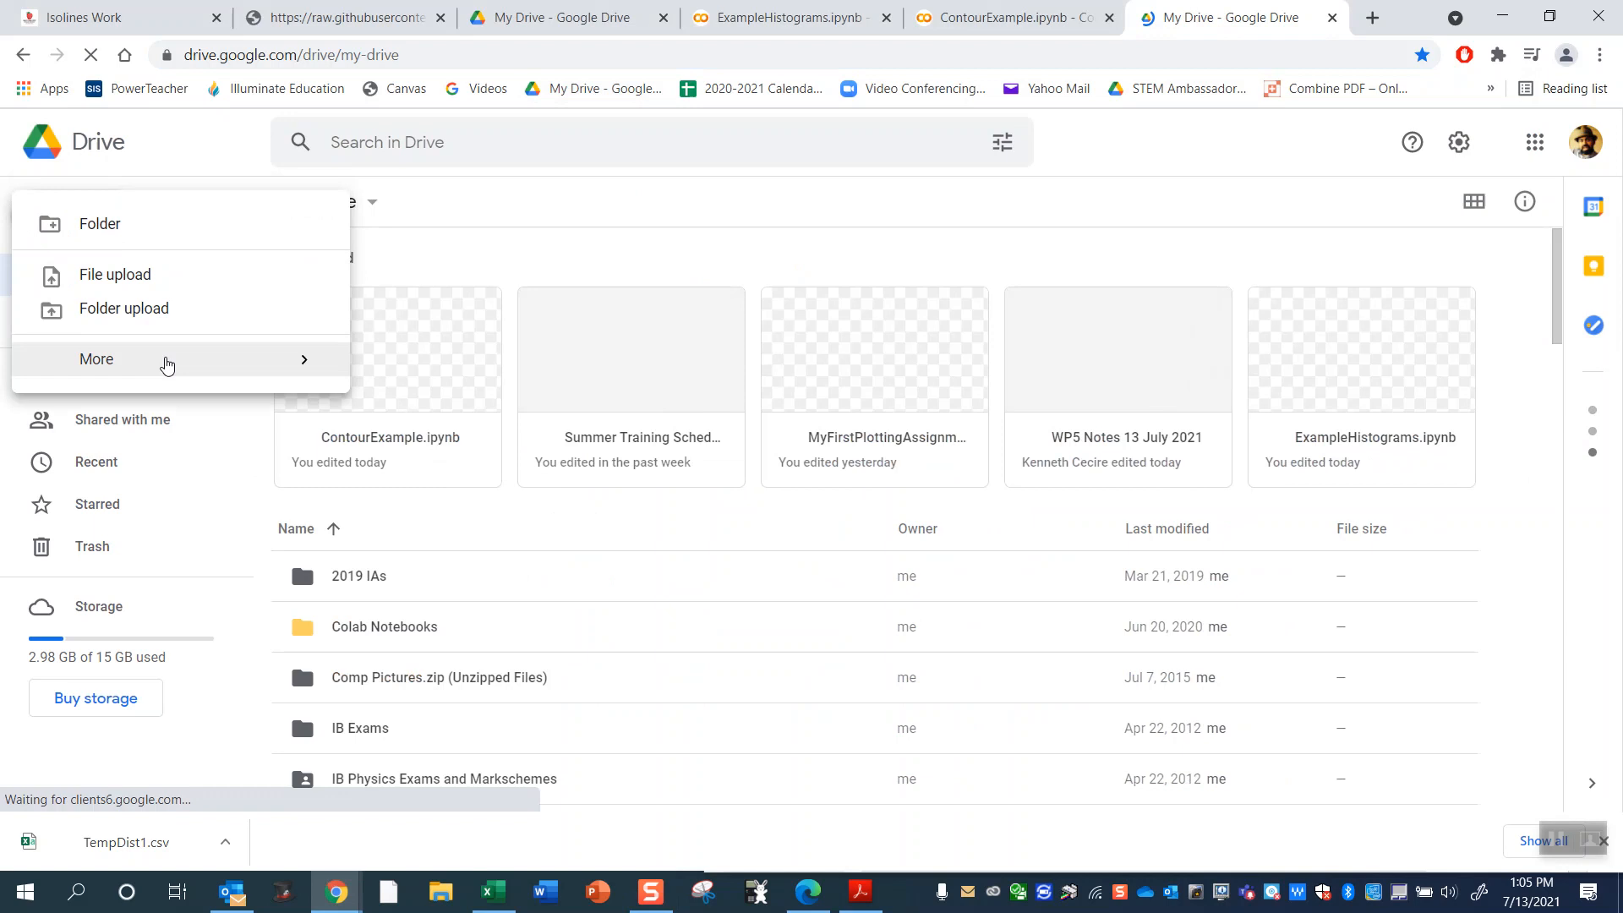
pyautogui.click(96, 359)
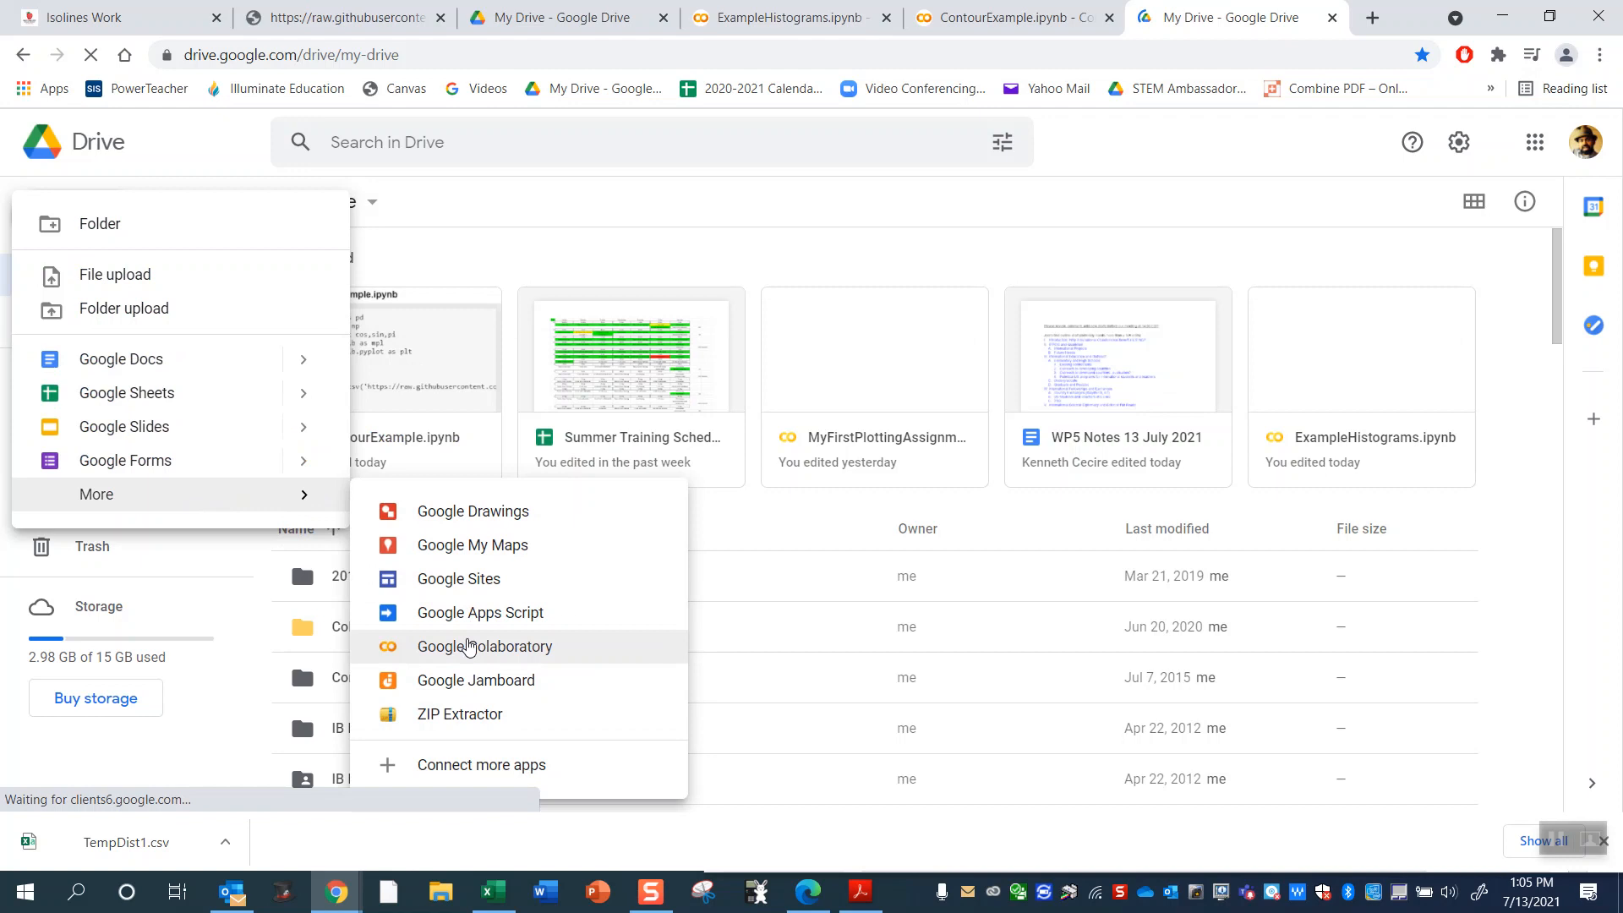
pyautogui.click(485, 646)
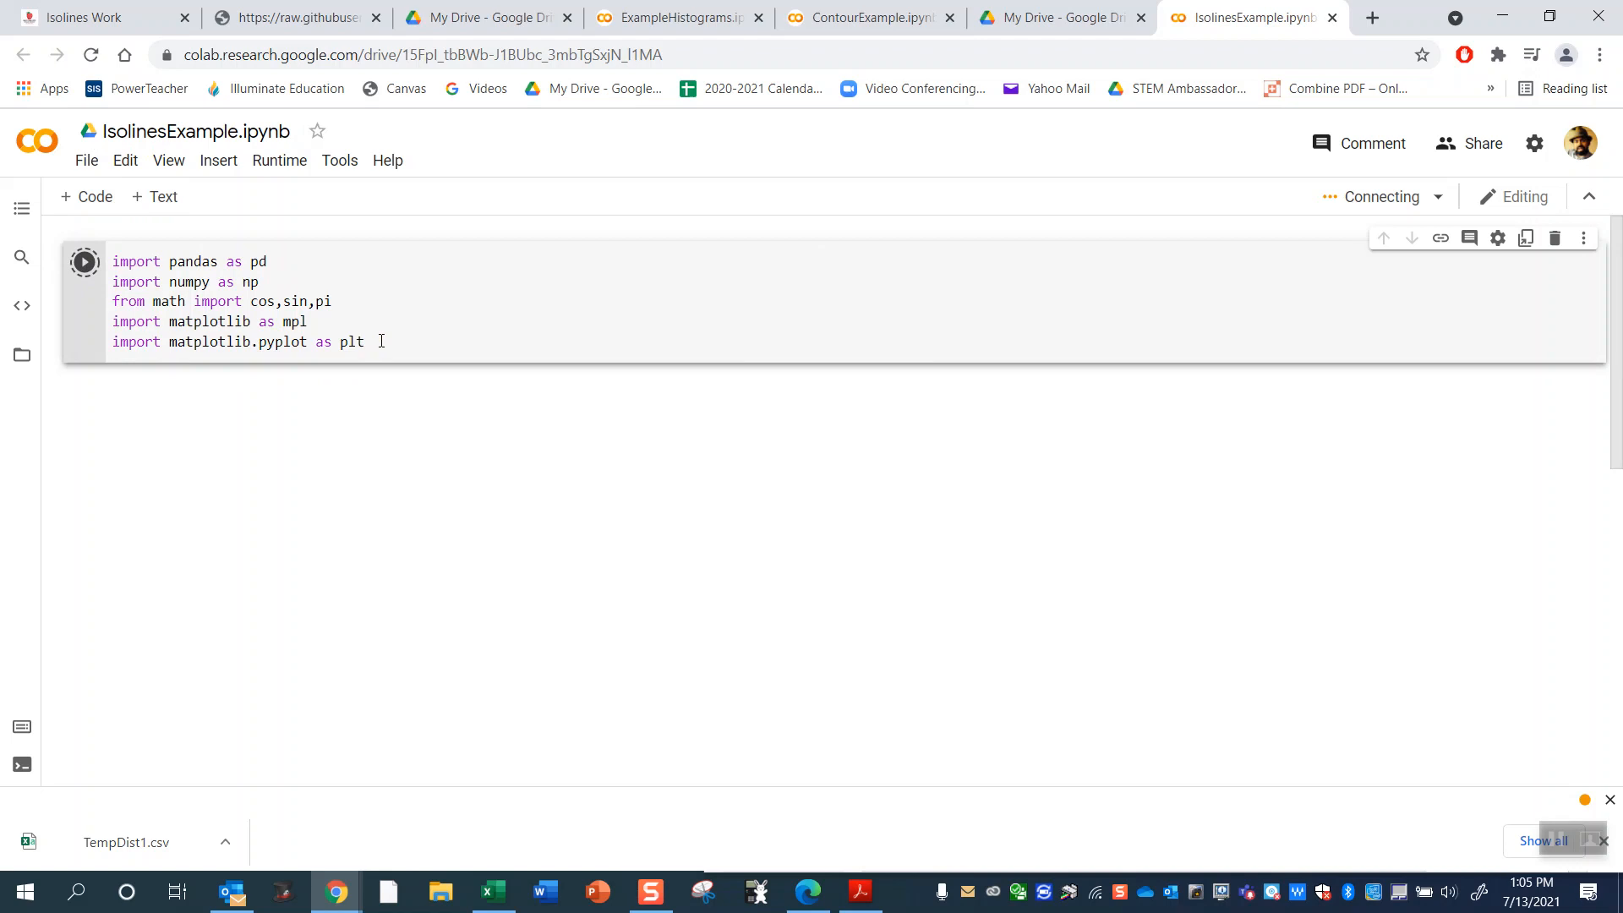
# Run the import cell, then evaluate pi to confirm it returns 3.141592653589793.
pyautogui.click(84, 262)
pyautogui.write('pi')
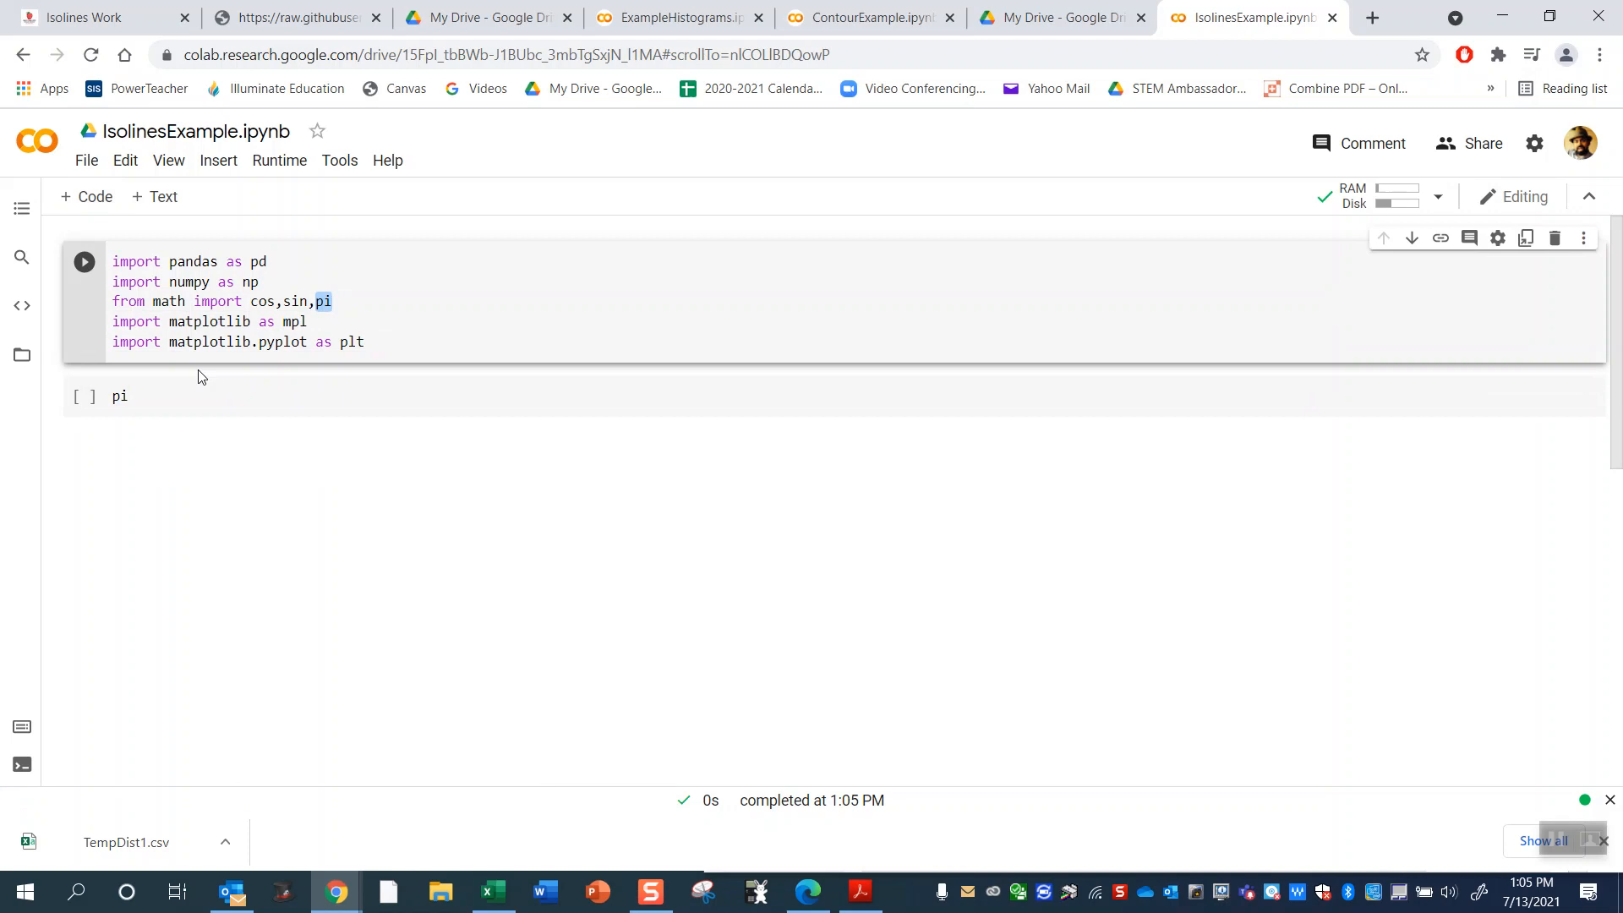
pyautogui.click(85, 396)
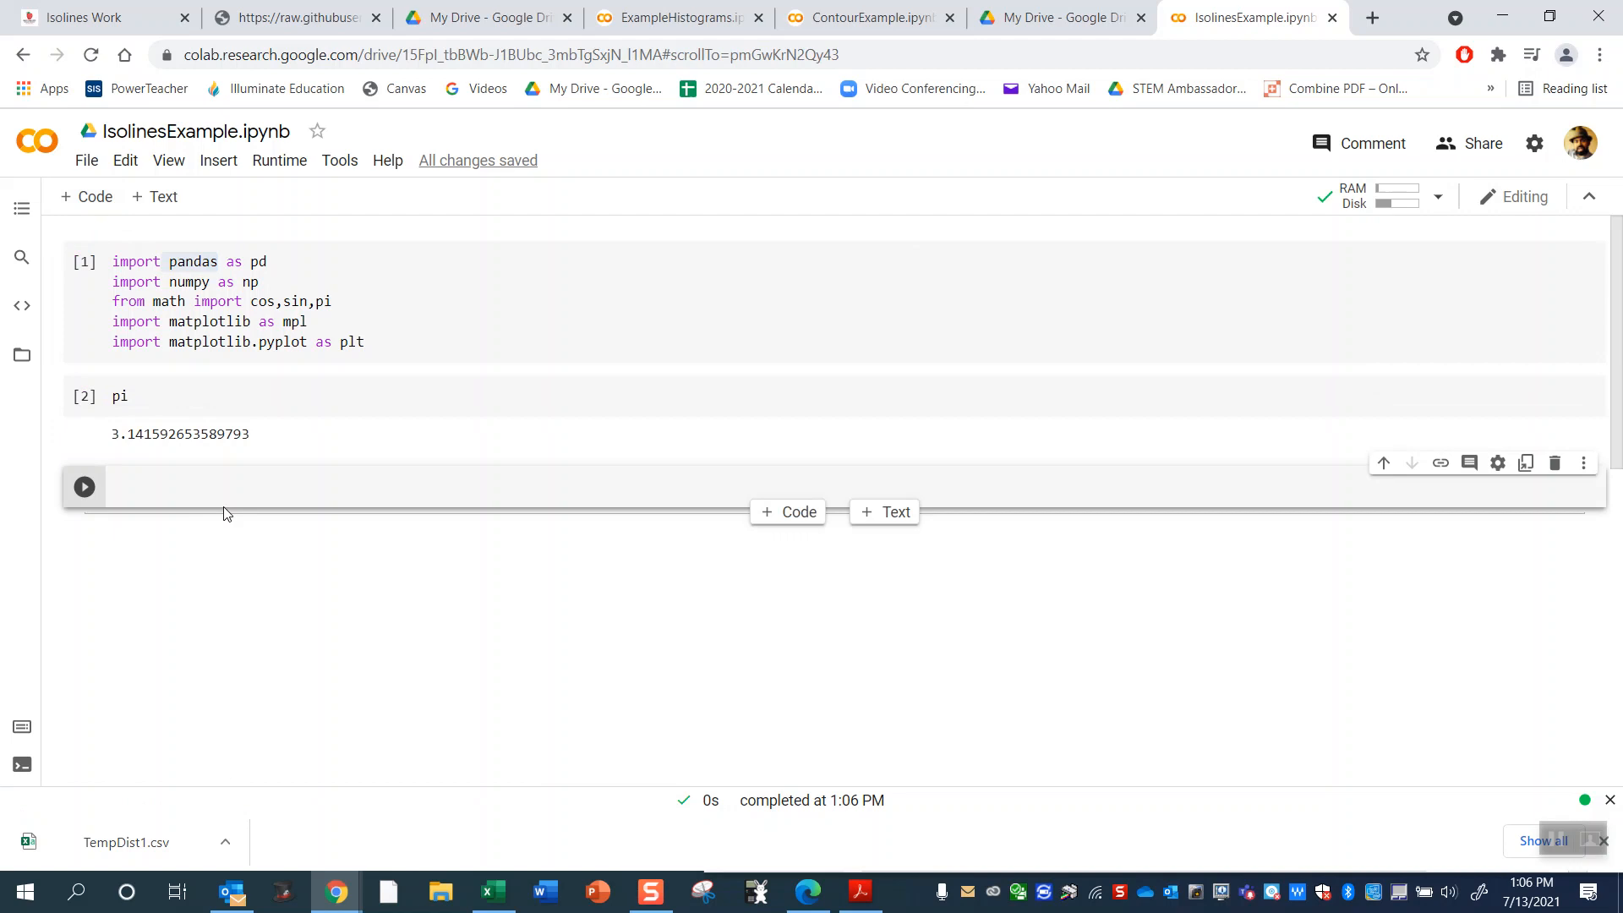
# Write data = pd.read_csv('') with the file path left empty.
pyautogui.write('data = pd.')
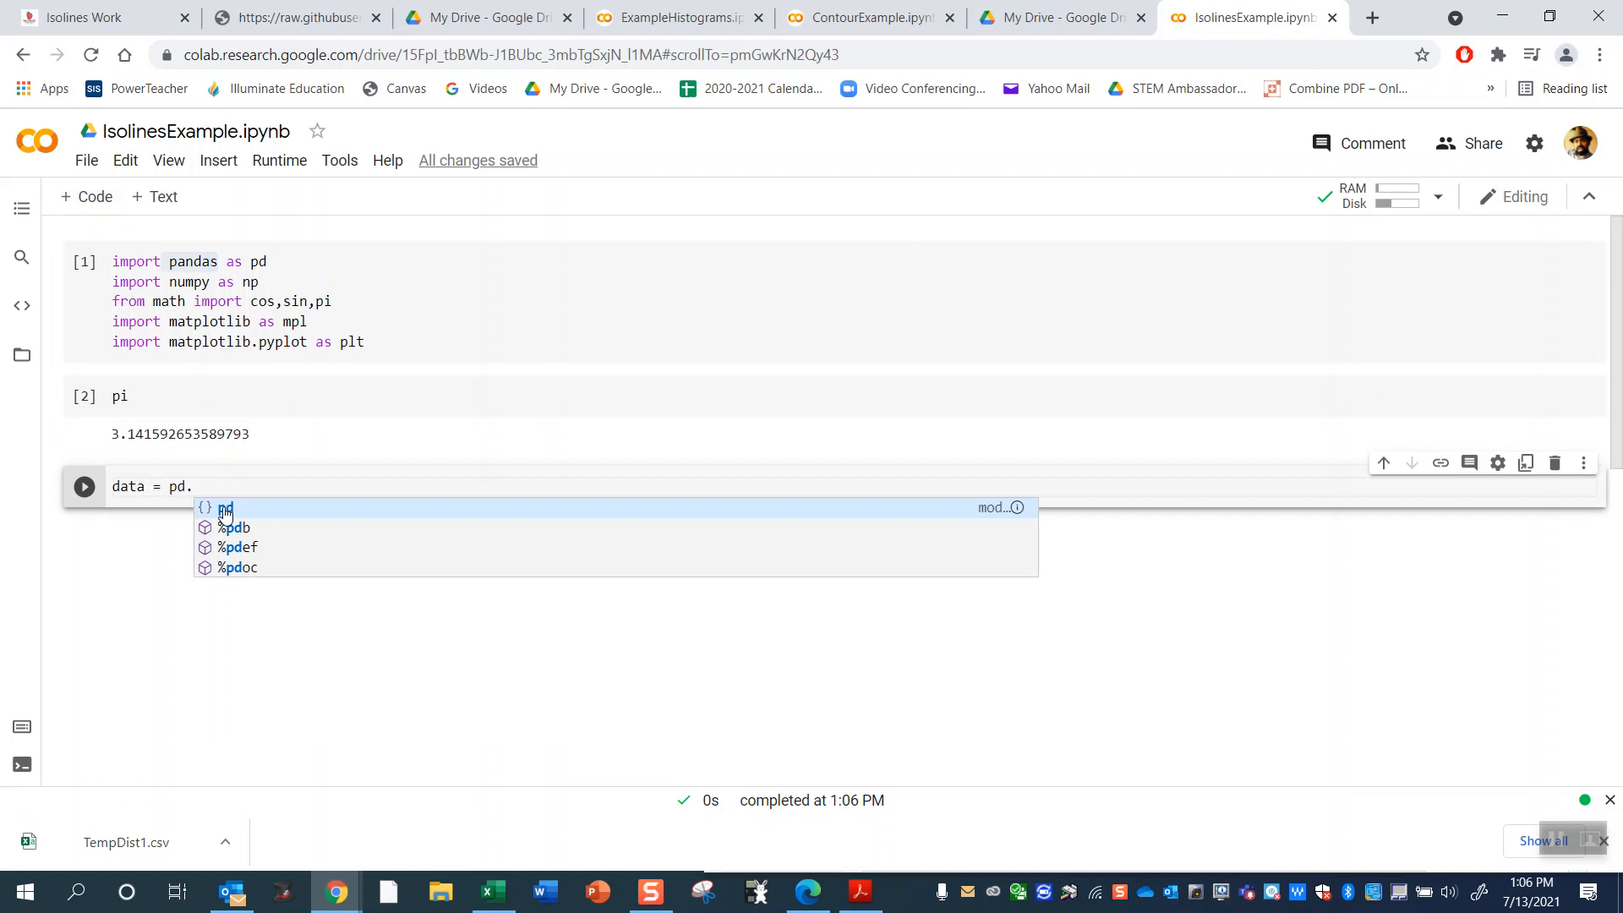
pyautogui.write('read_csv()')
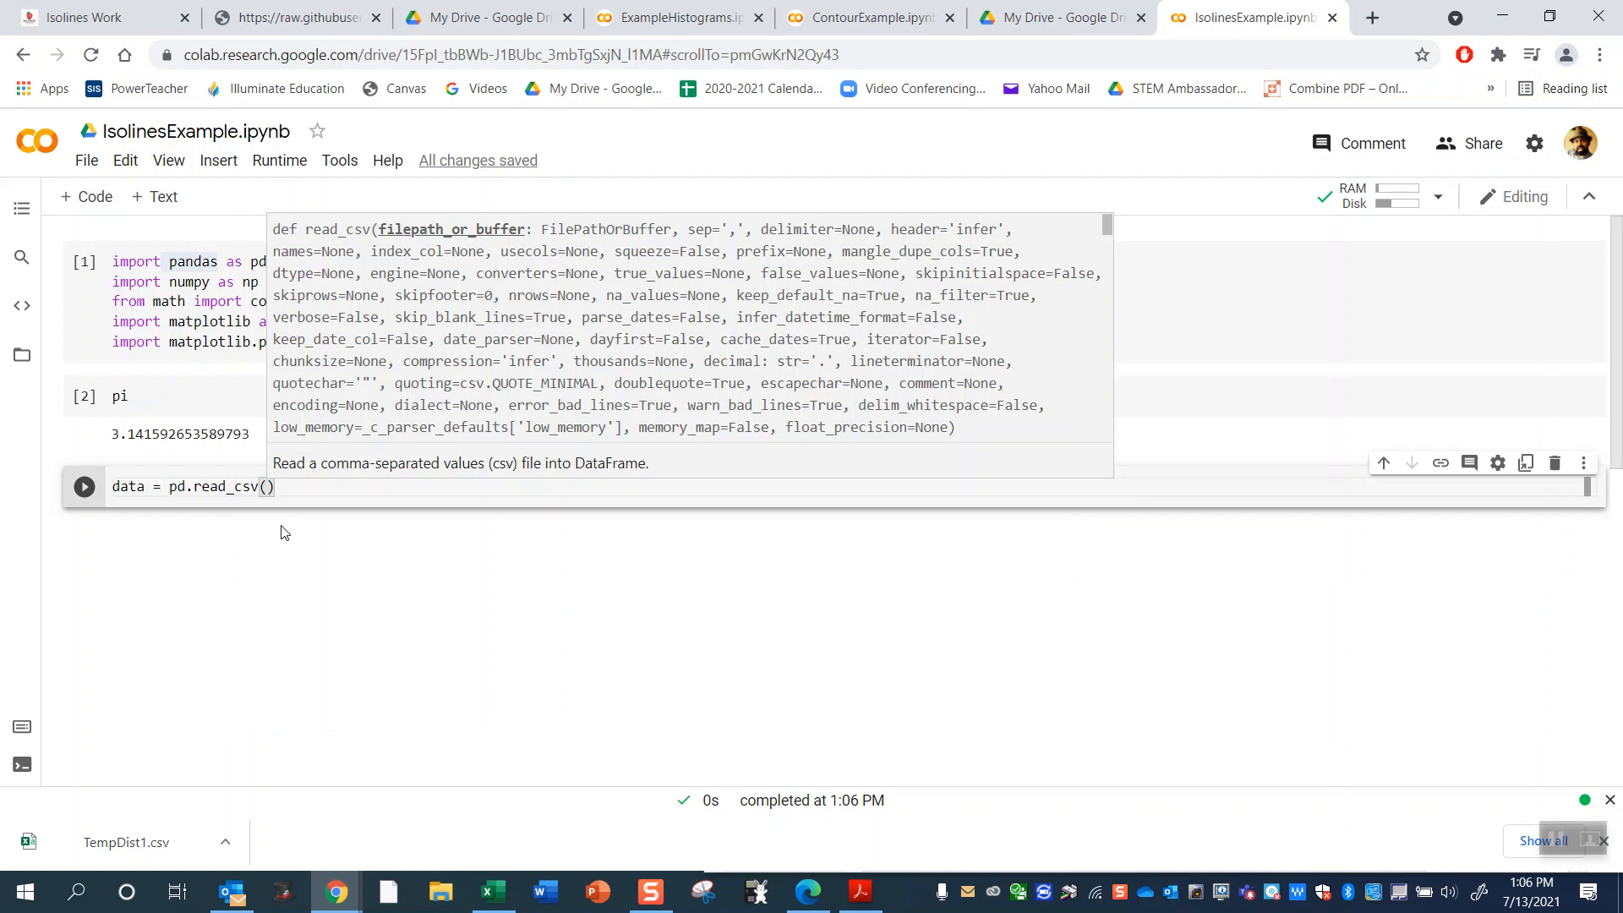
pyautogui.write("'")
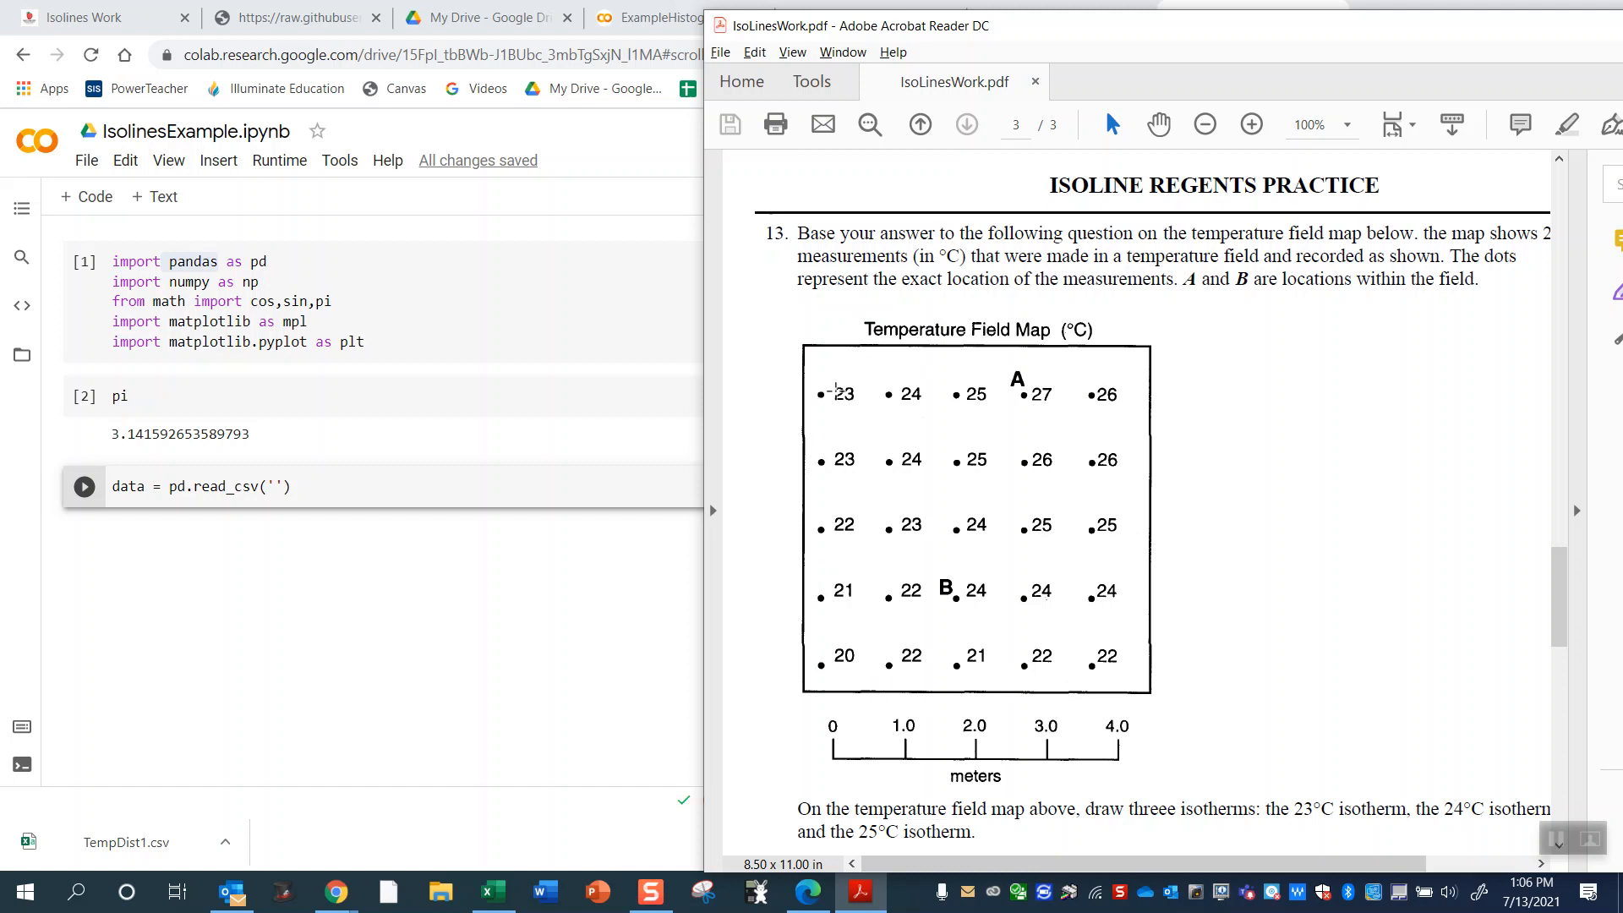
pyautogui.moveTo(1175, 259)
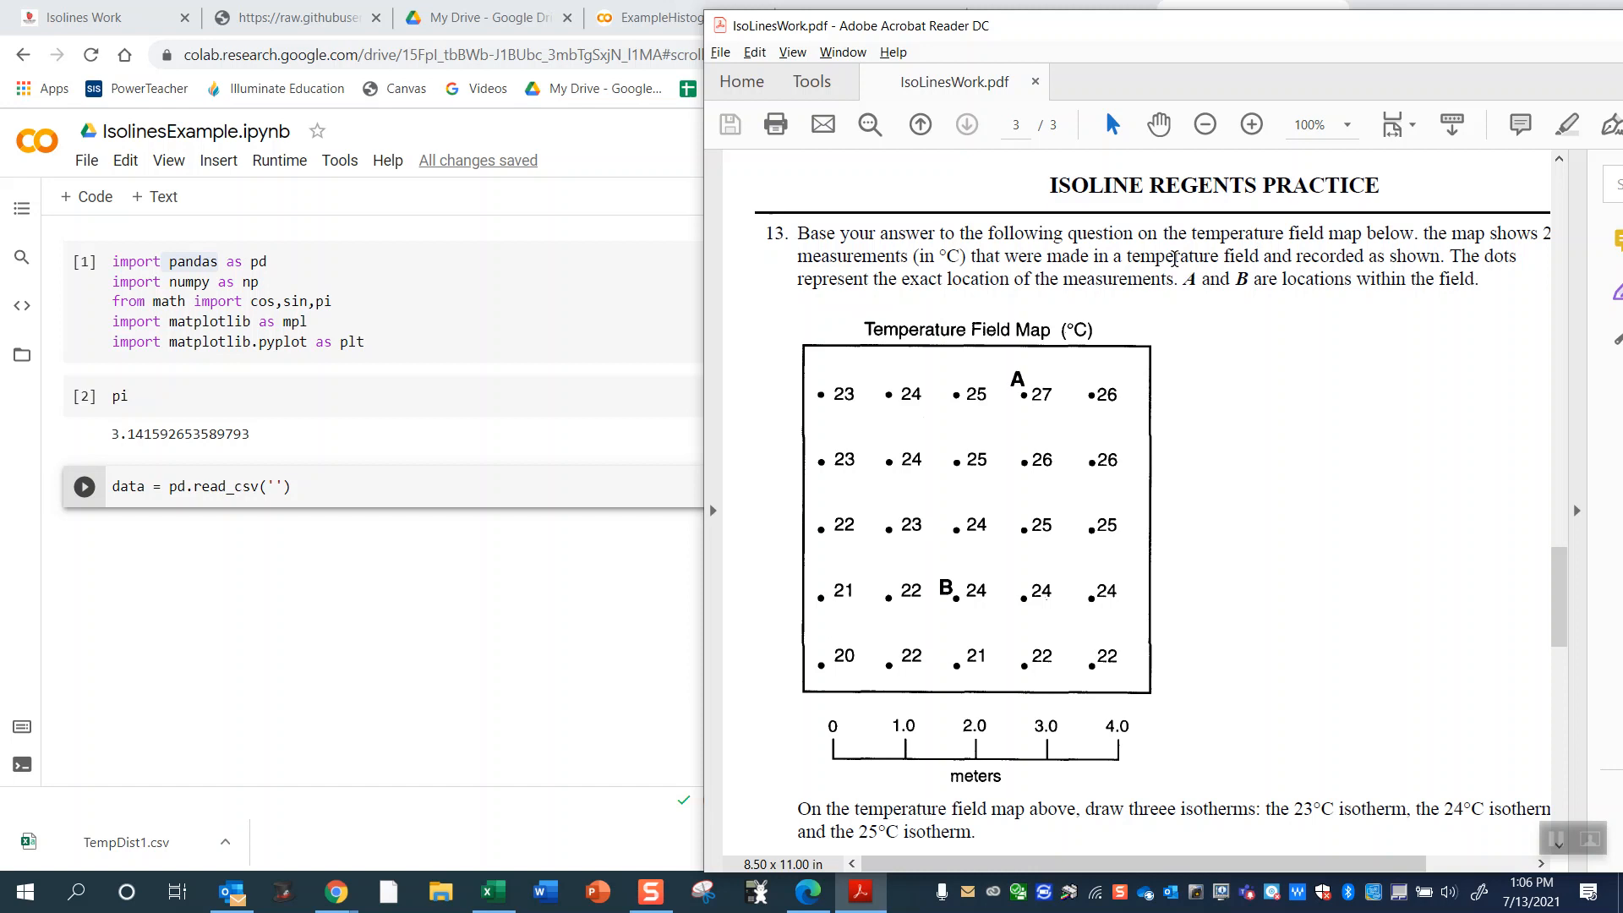
# Review the Temperature Field Map in the PDF, then switch to the TempDist1 spreadsheet.
pyautogui.scroll(-3)
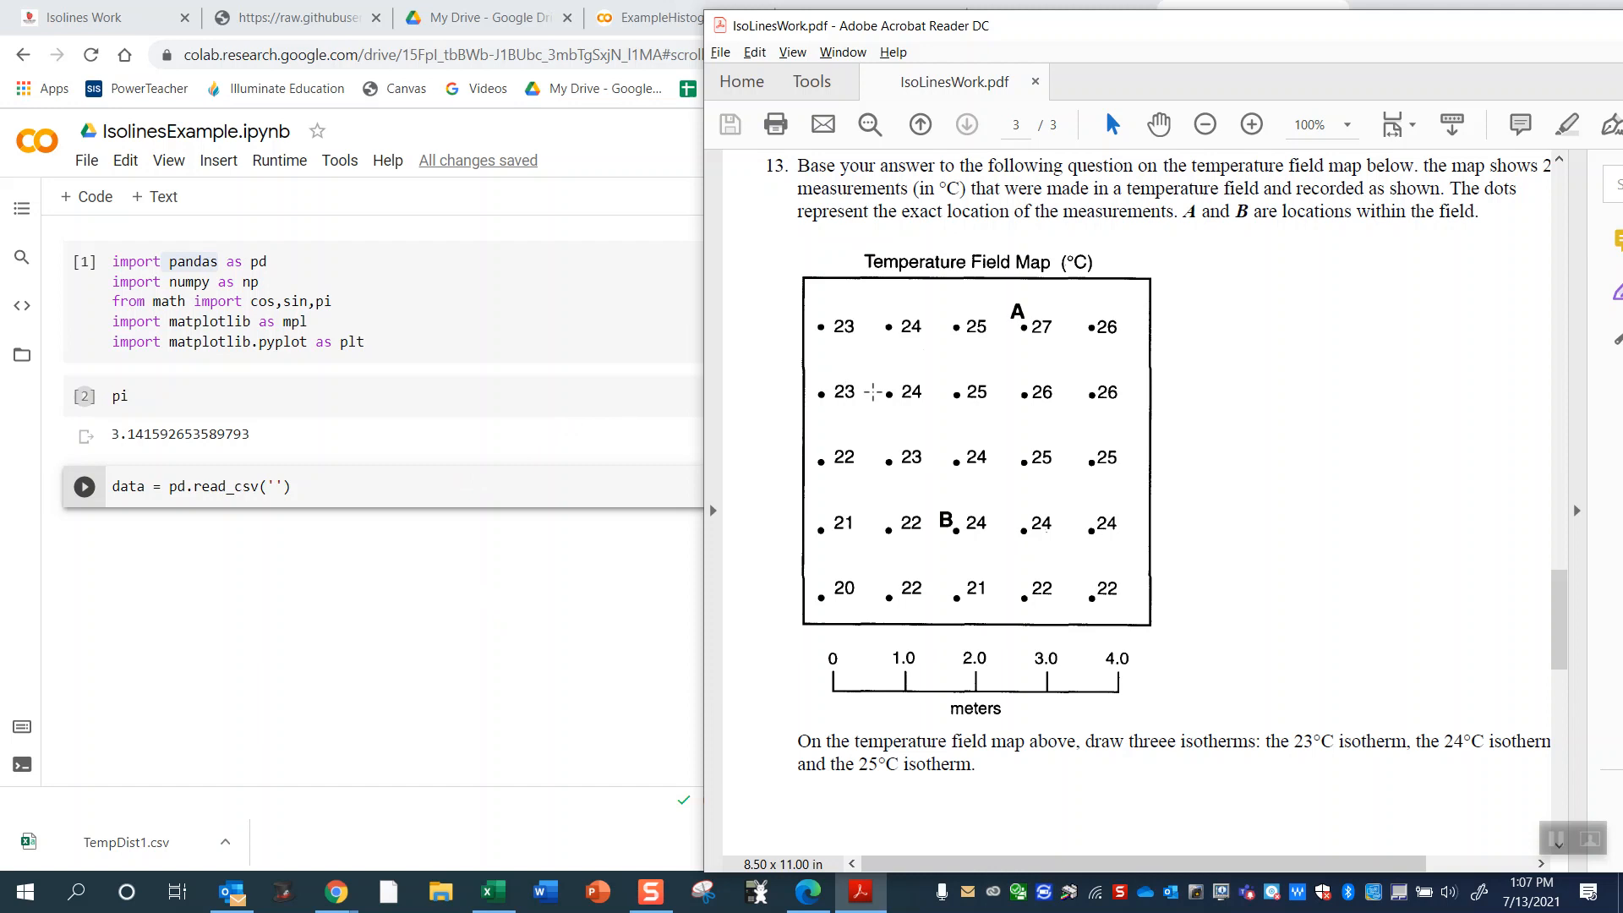
pyautogui.click(492, 891)
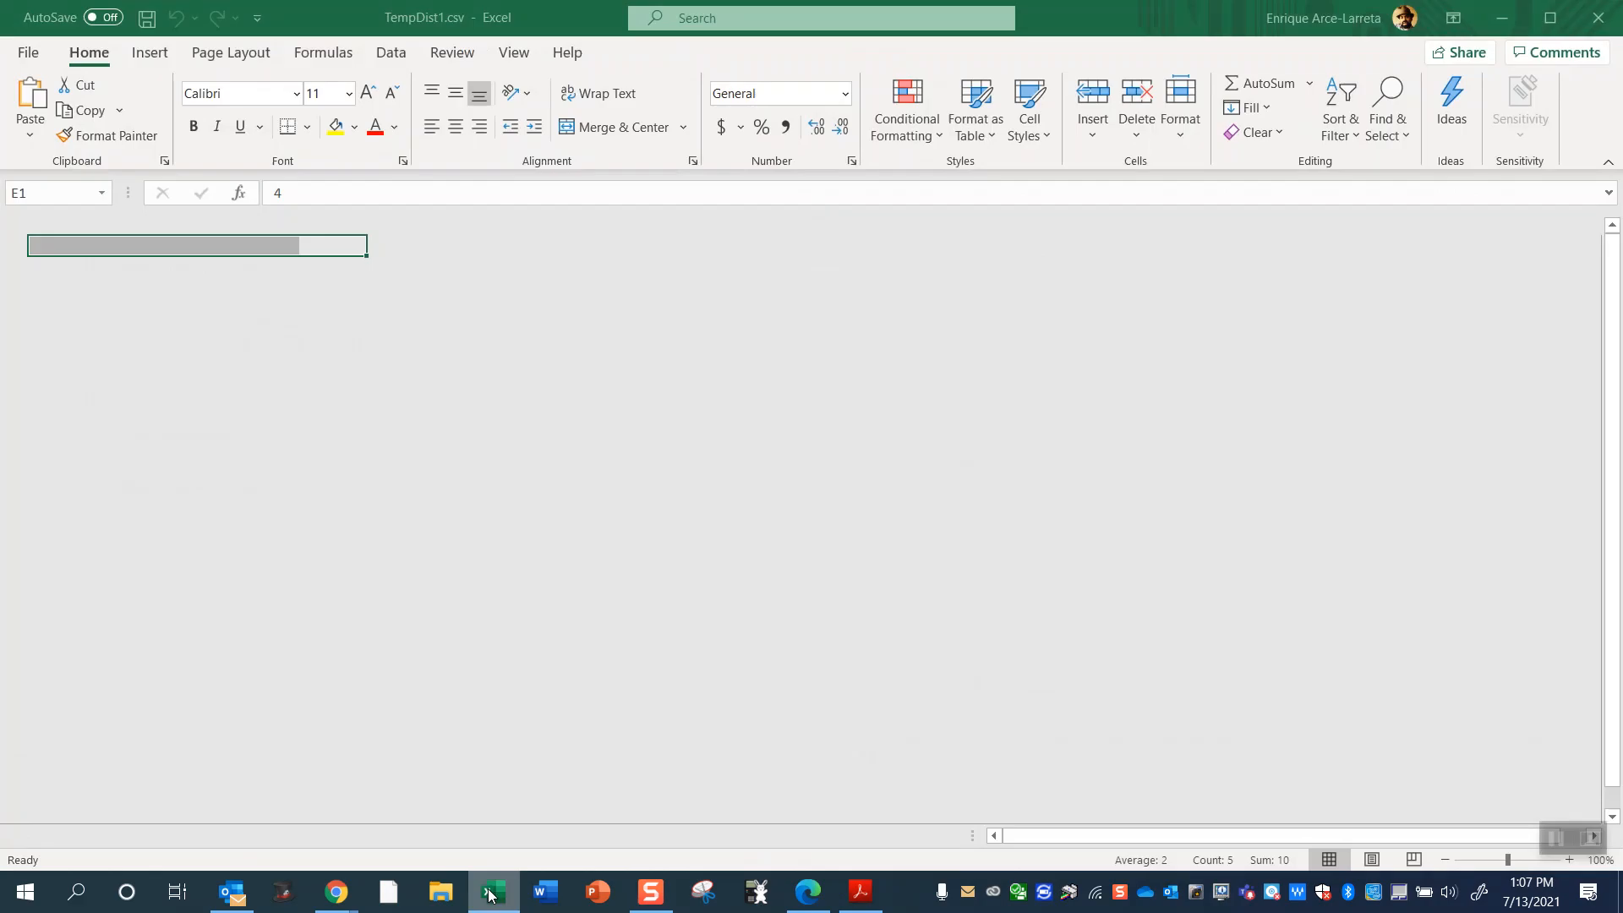
# Compare the TempDist1 grid, starting at reading 23, against the PDF field map side by side.
pyautogui.click(332, 408)
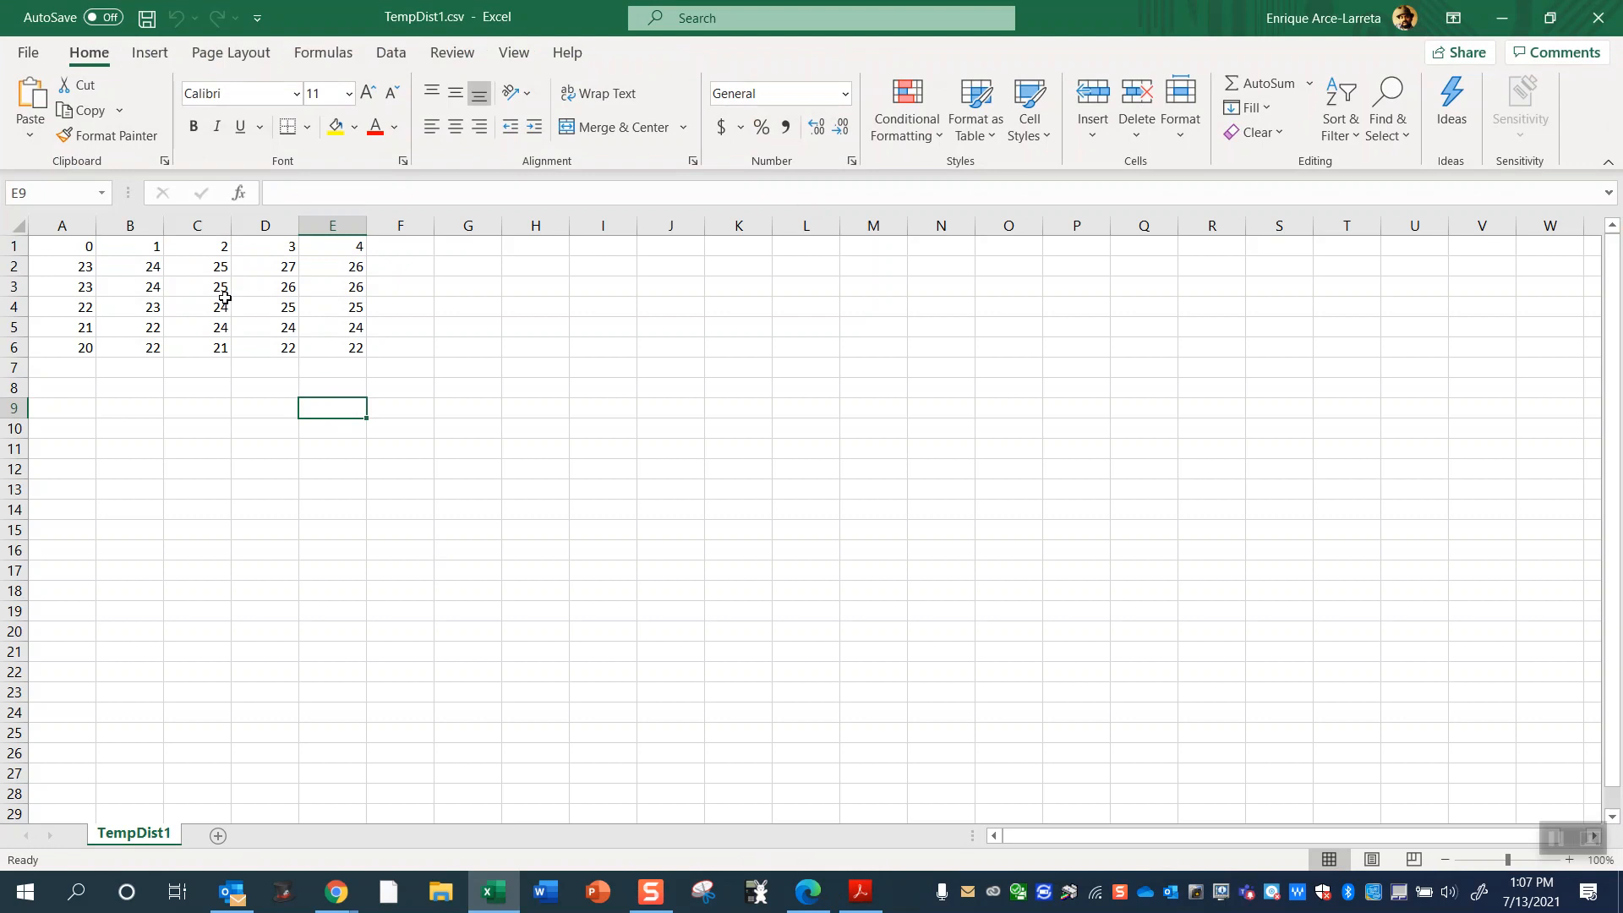
pyautogui.click(861, 891)
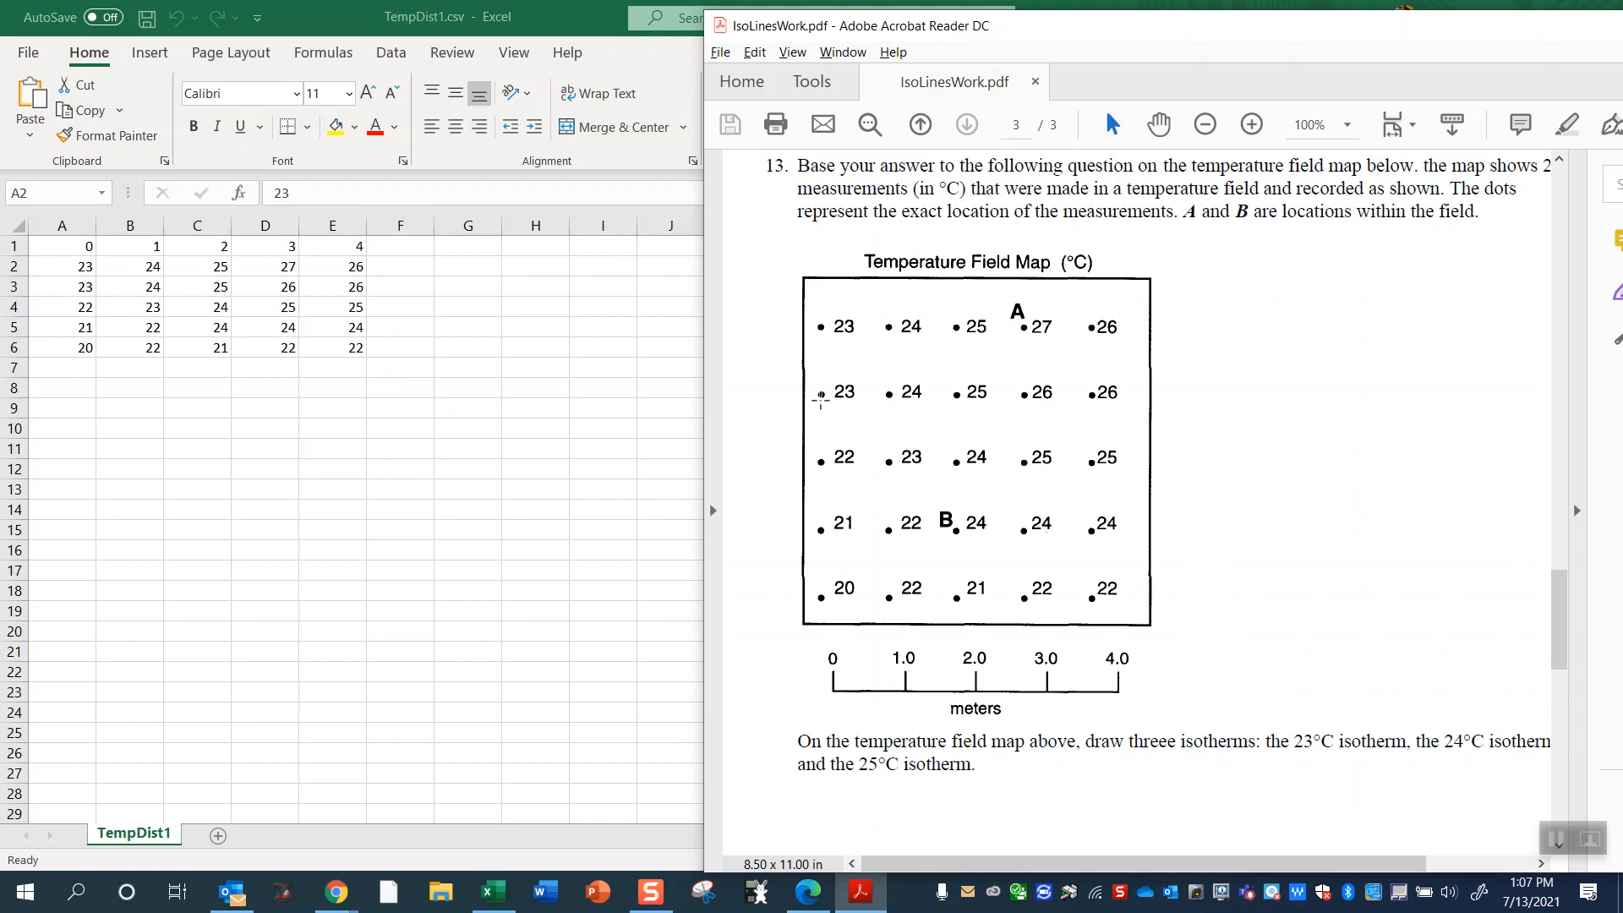
pyautogui.click(493, 891)
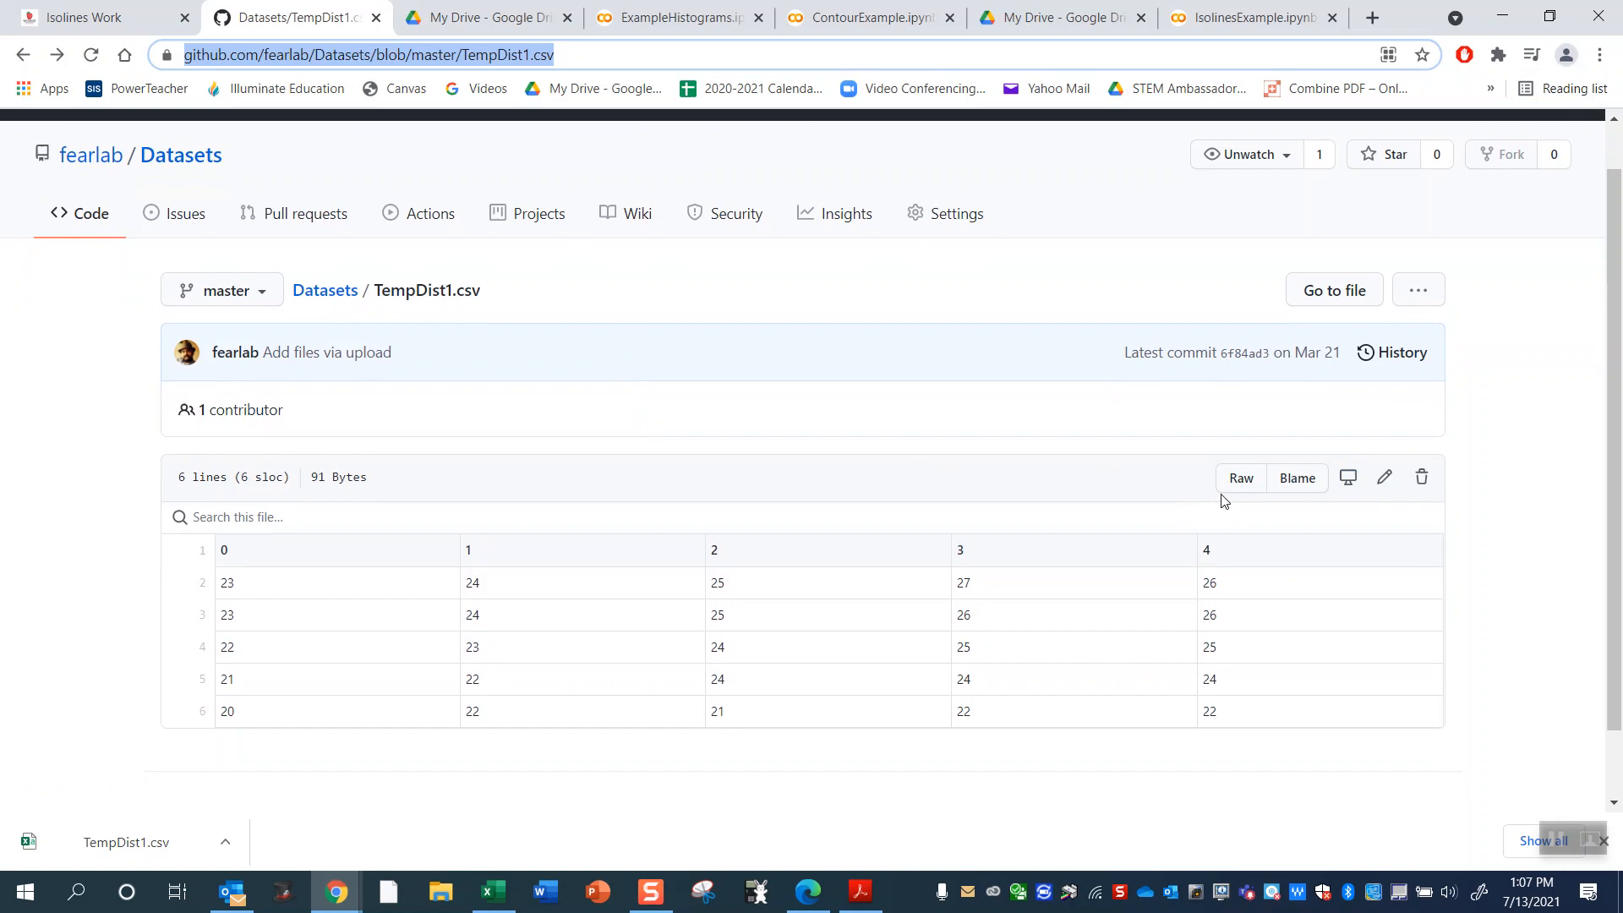
pyautogui.moveTo(1239, 484)
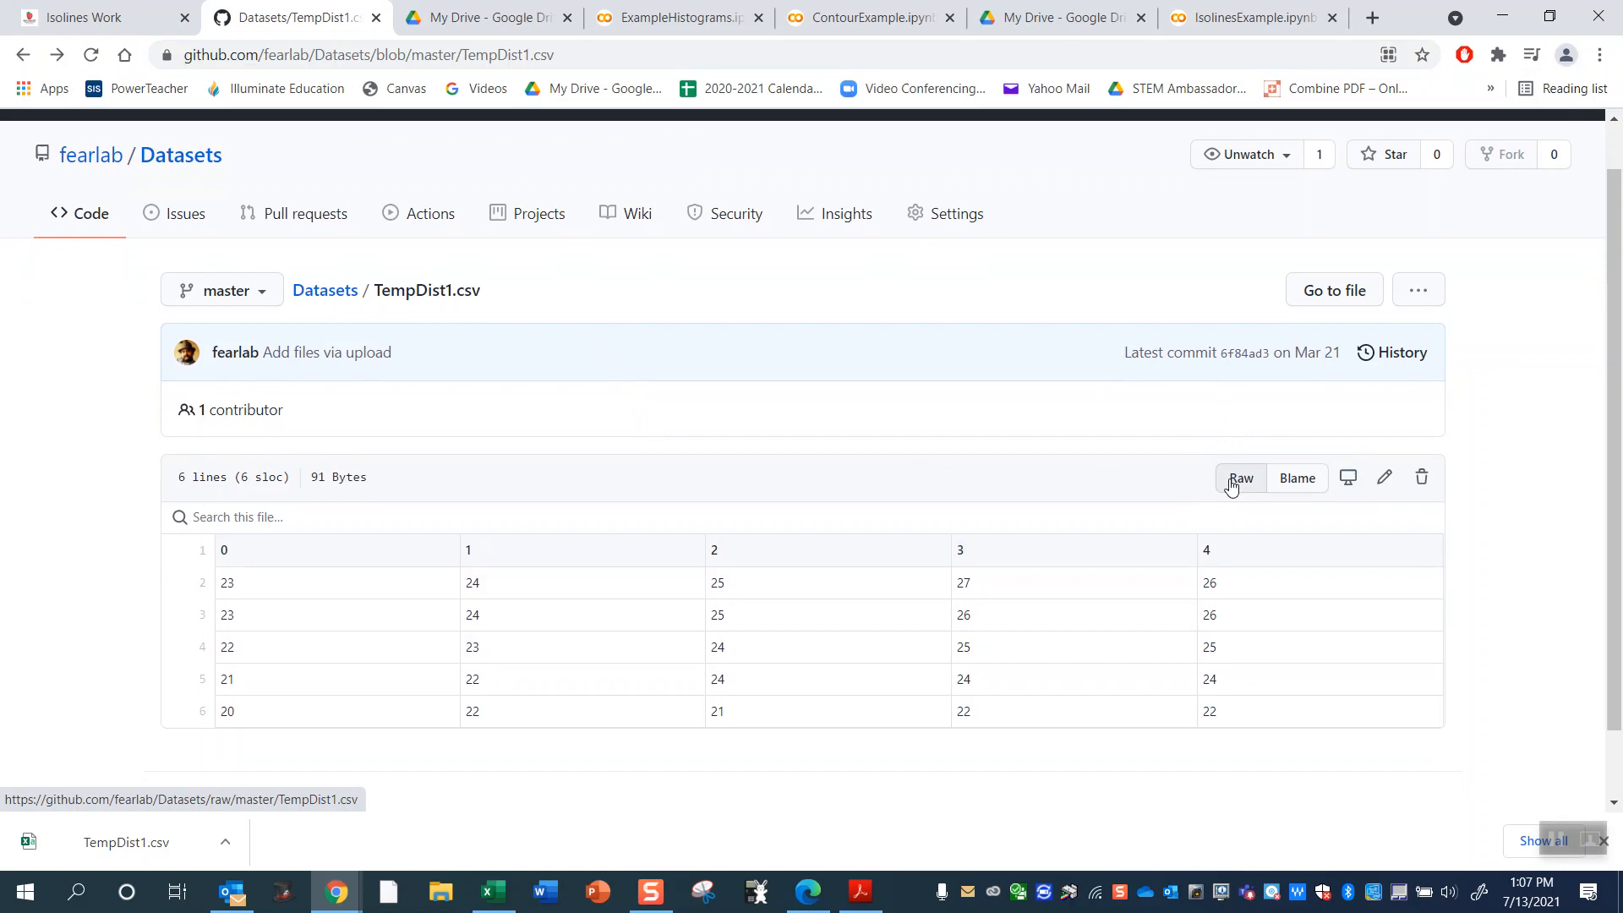
# Get the raw TempDist1.csv address from GitHub and bring it back to the IsolinesExample notebook.
pyautogui.click(1240, 477)
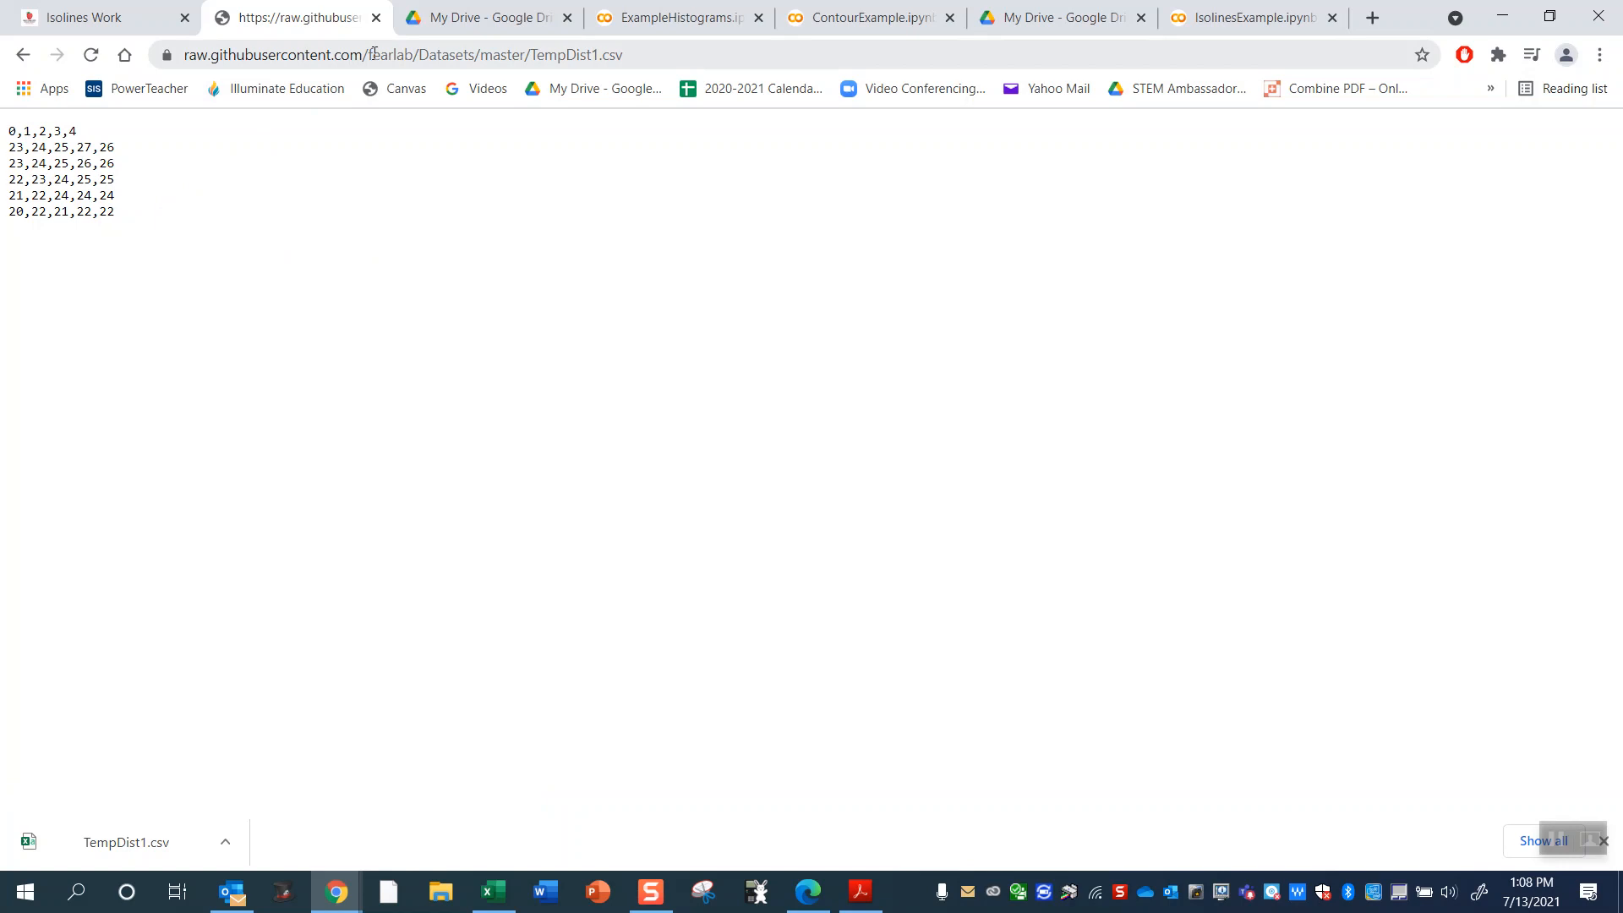
pyautogui.click(415, 54)
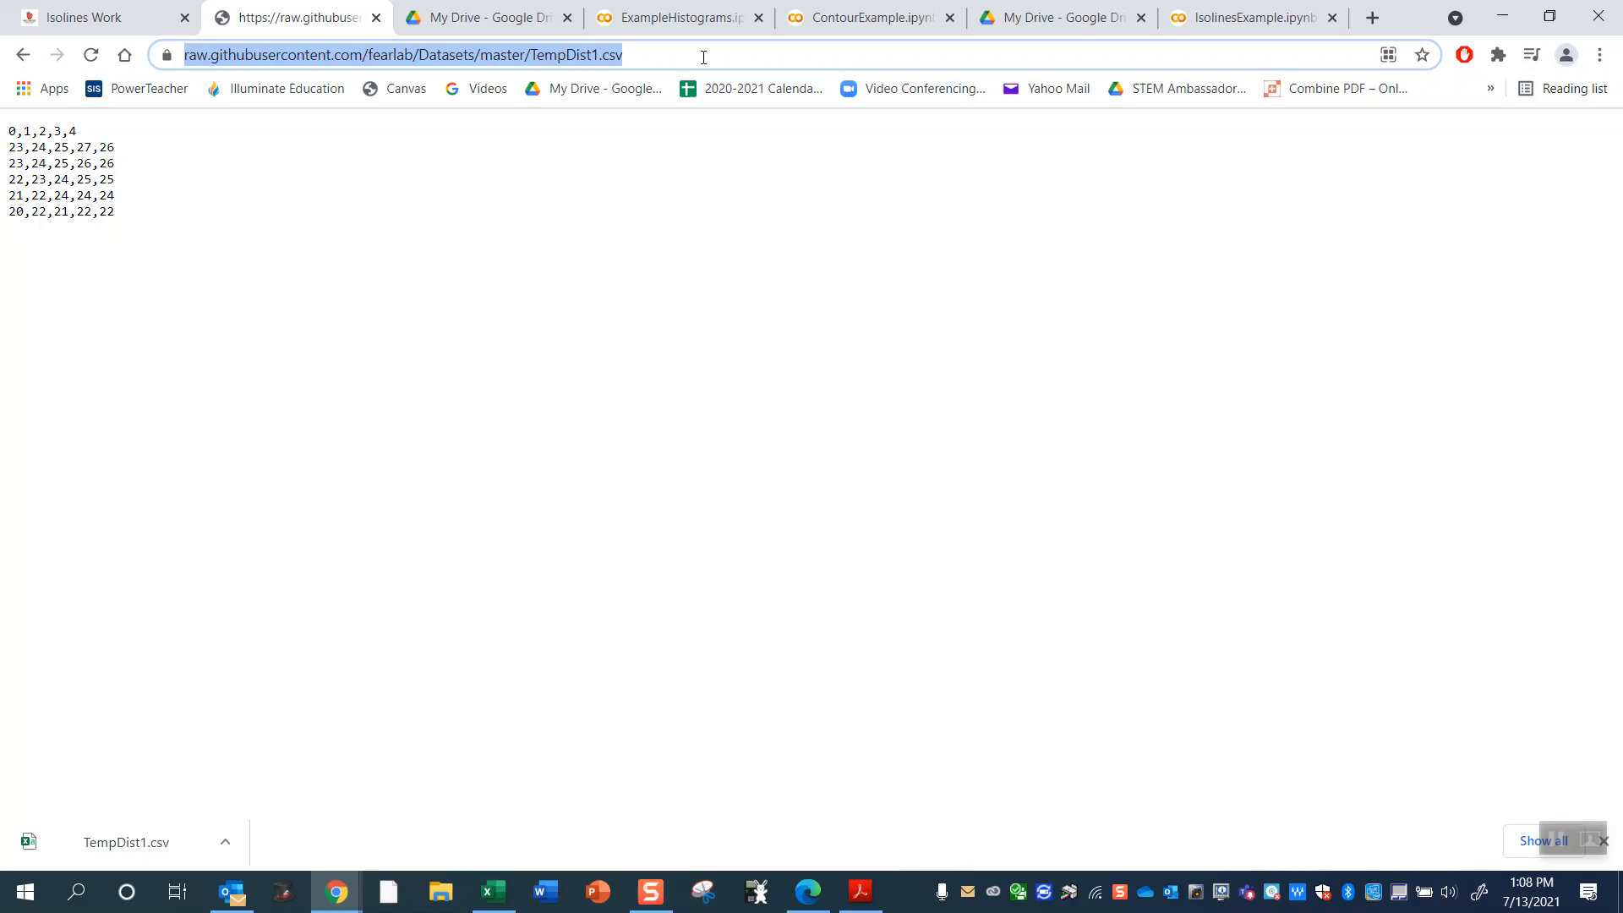
pyautogui.click(1249, 17)
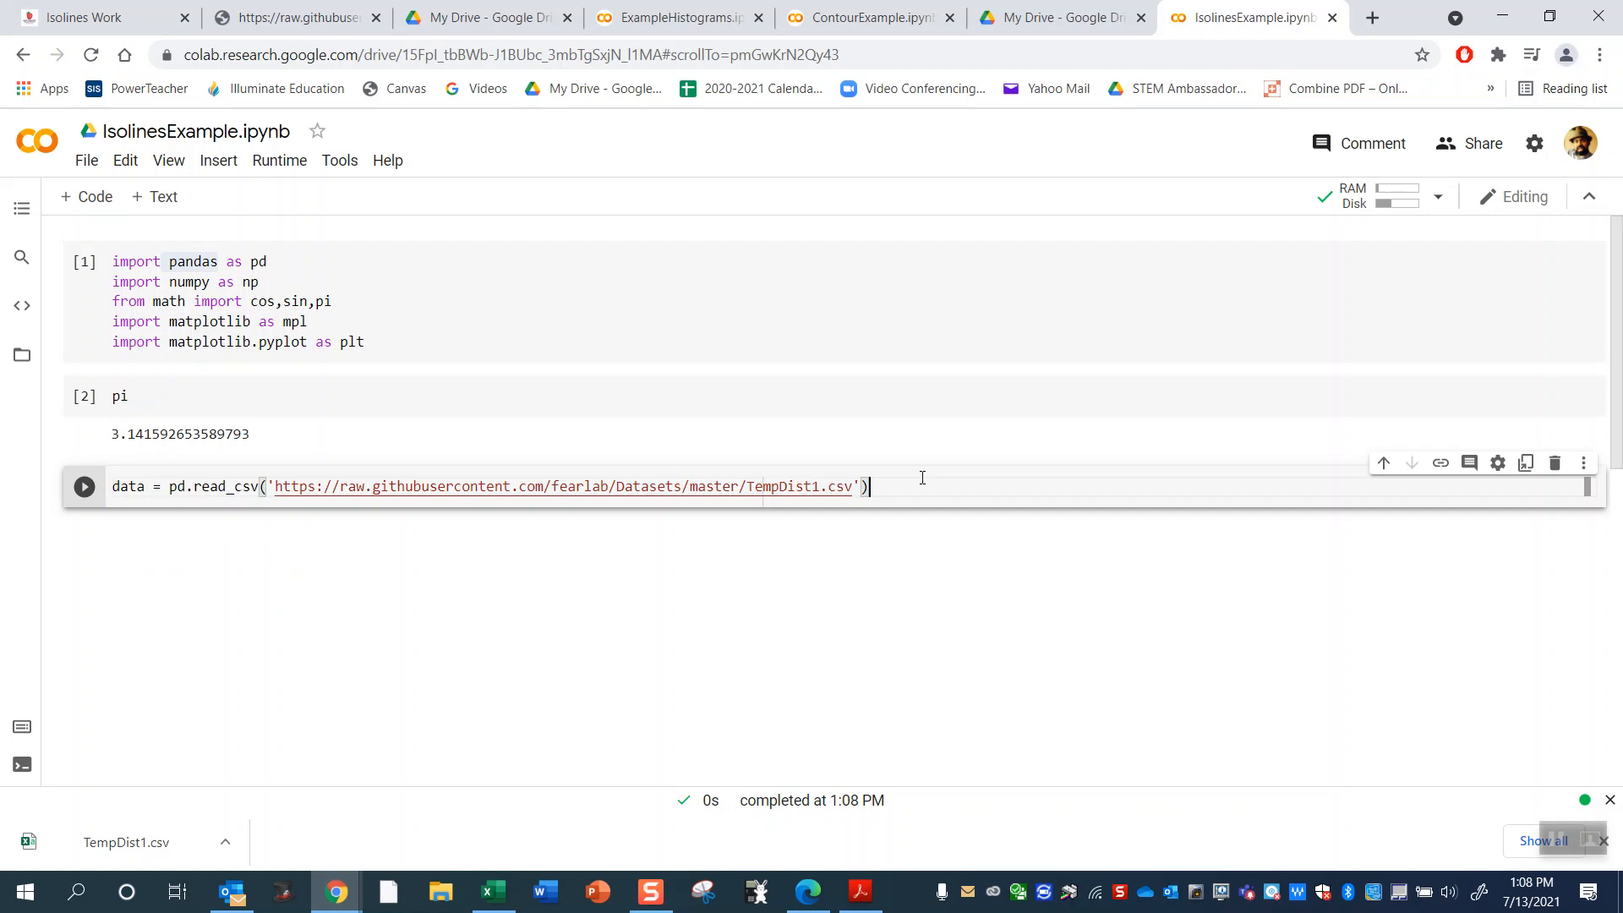
# Run the read_csv cell to load the table, then start a plt.contour() call in a new cell.
pyautogui.click(85, 487)
pyautogui.write('data')
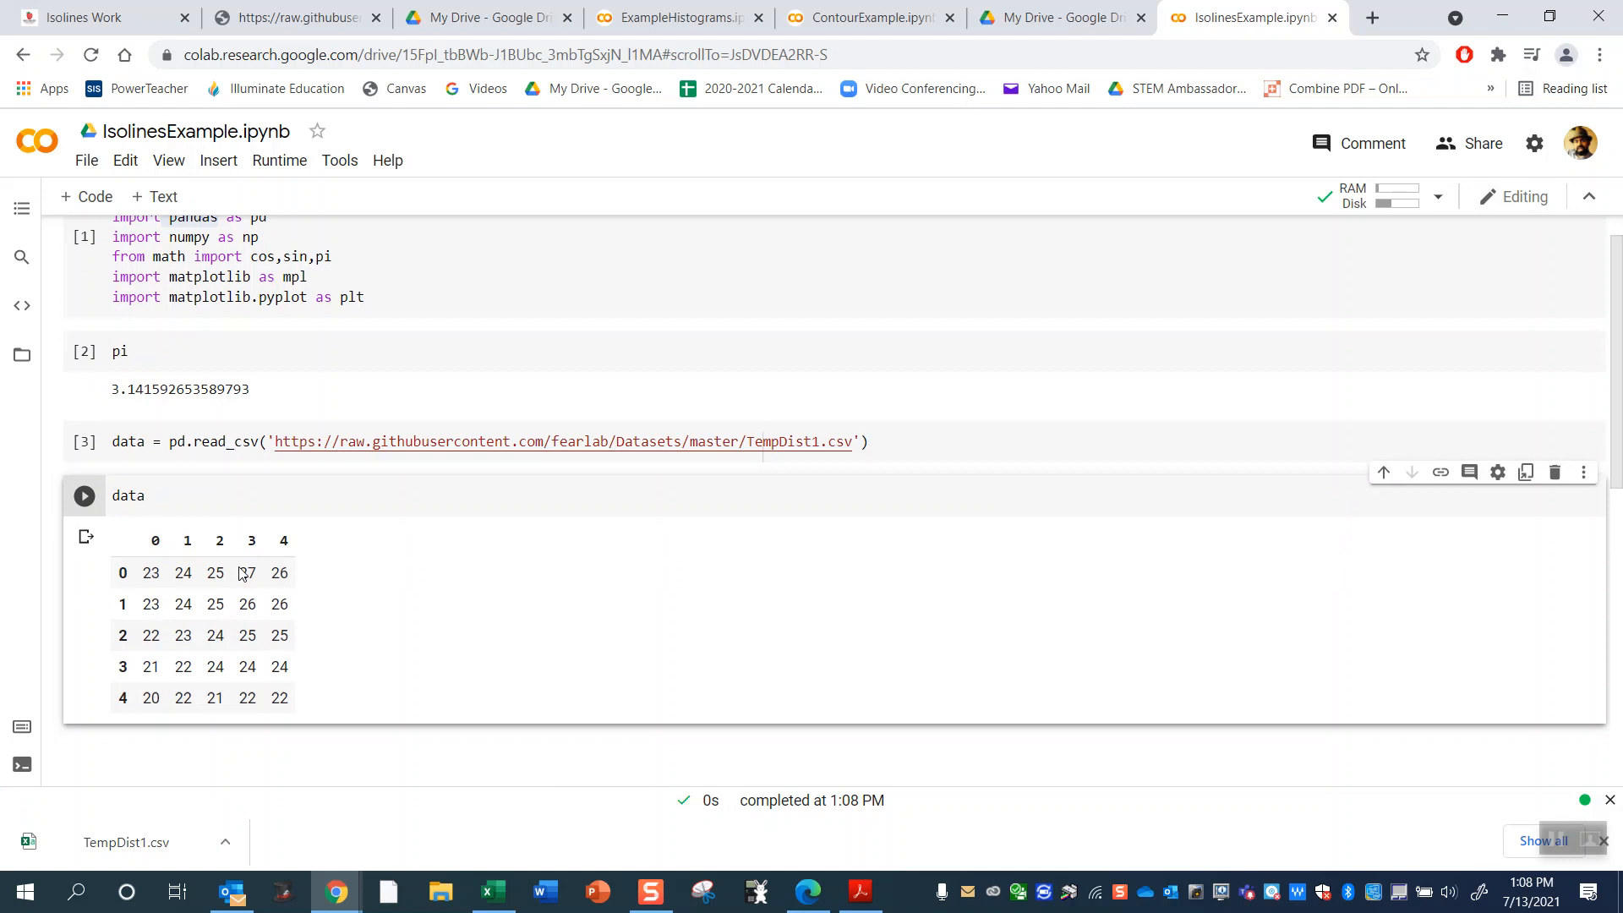
pyautogui.write('plt.')
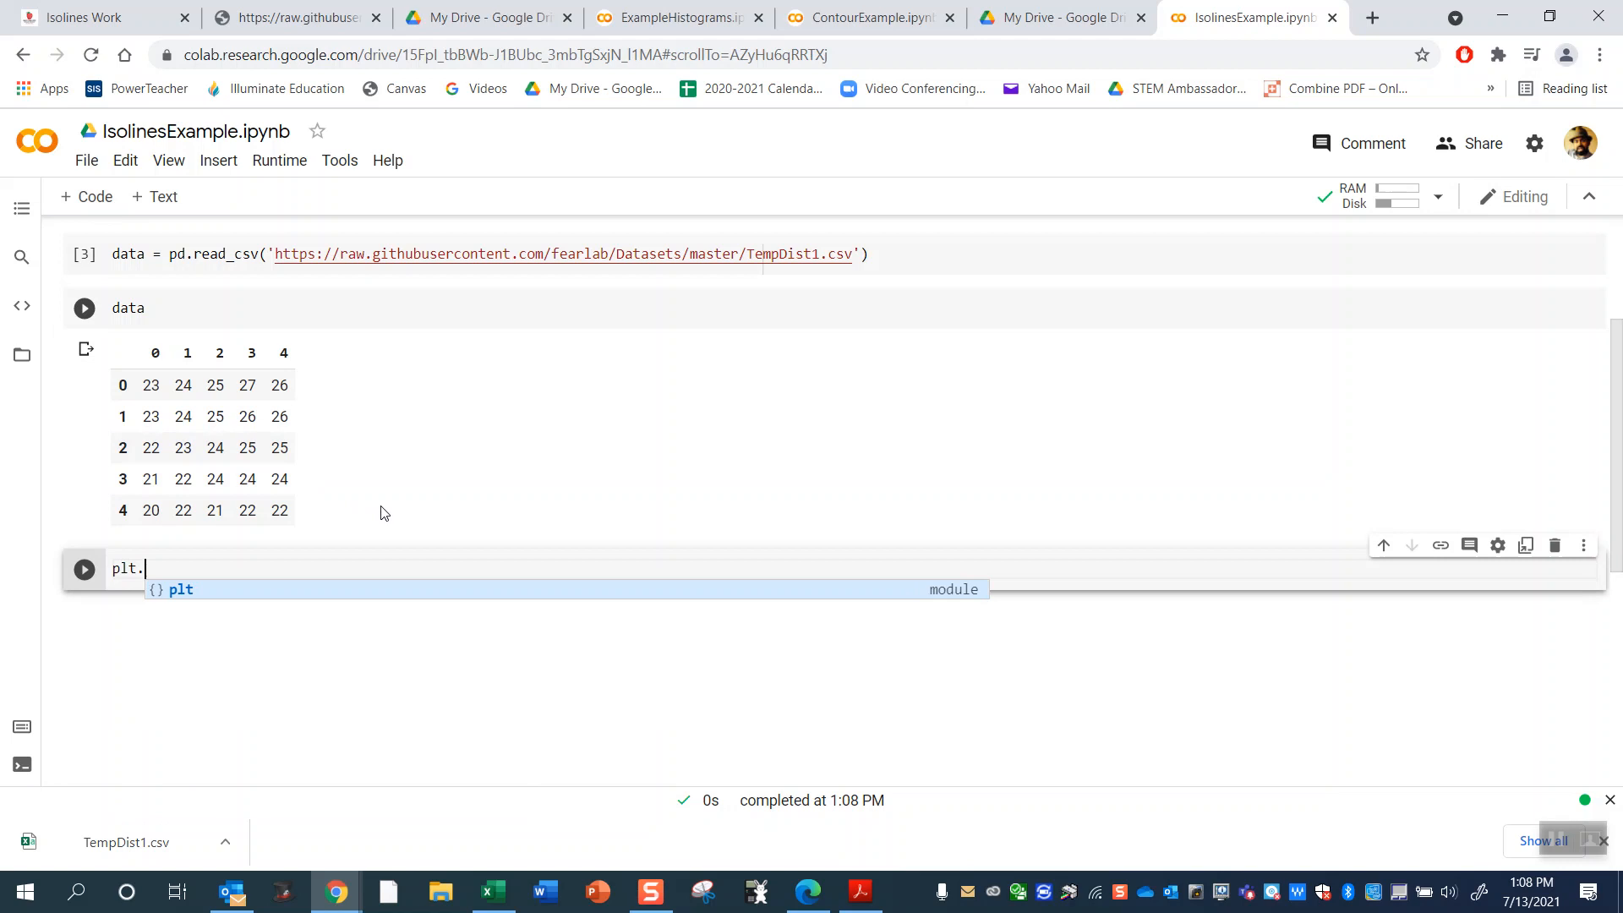
pyautogui.write('contour()')
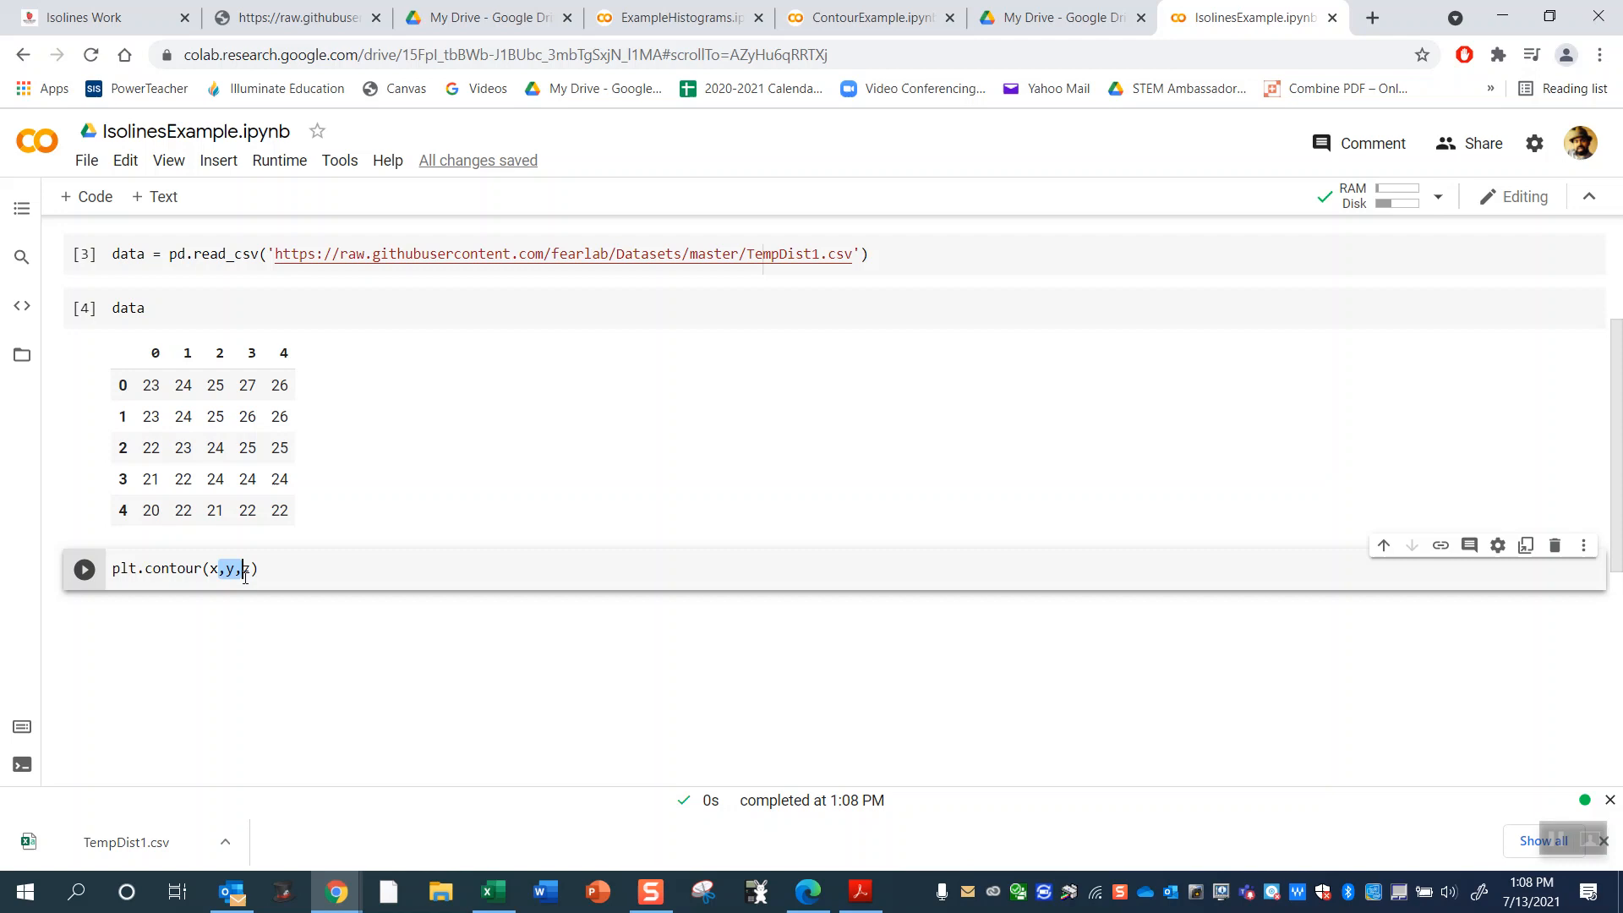
# Change the call to plt.contour(x,y,data) and rerun it, still hitting NameError for x.
pyautogui.click(84, 568)
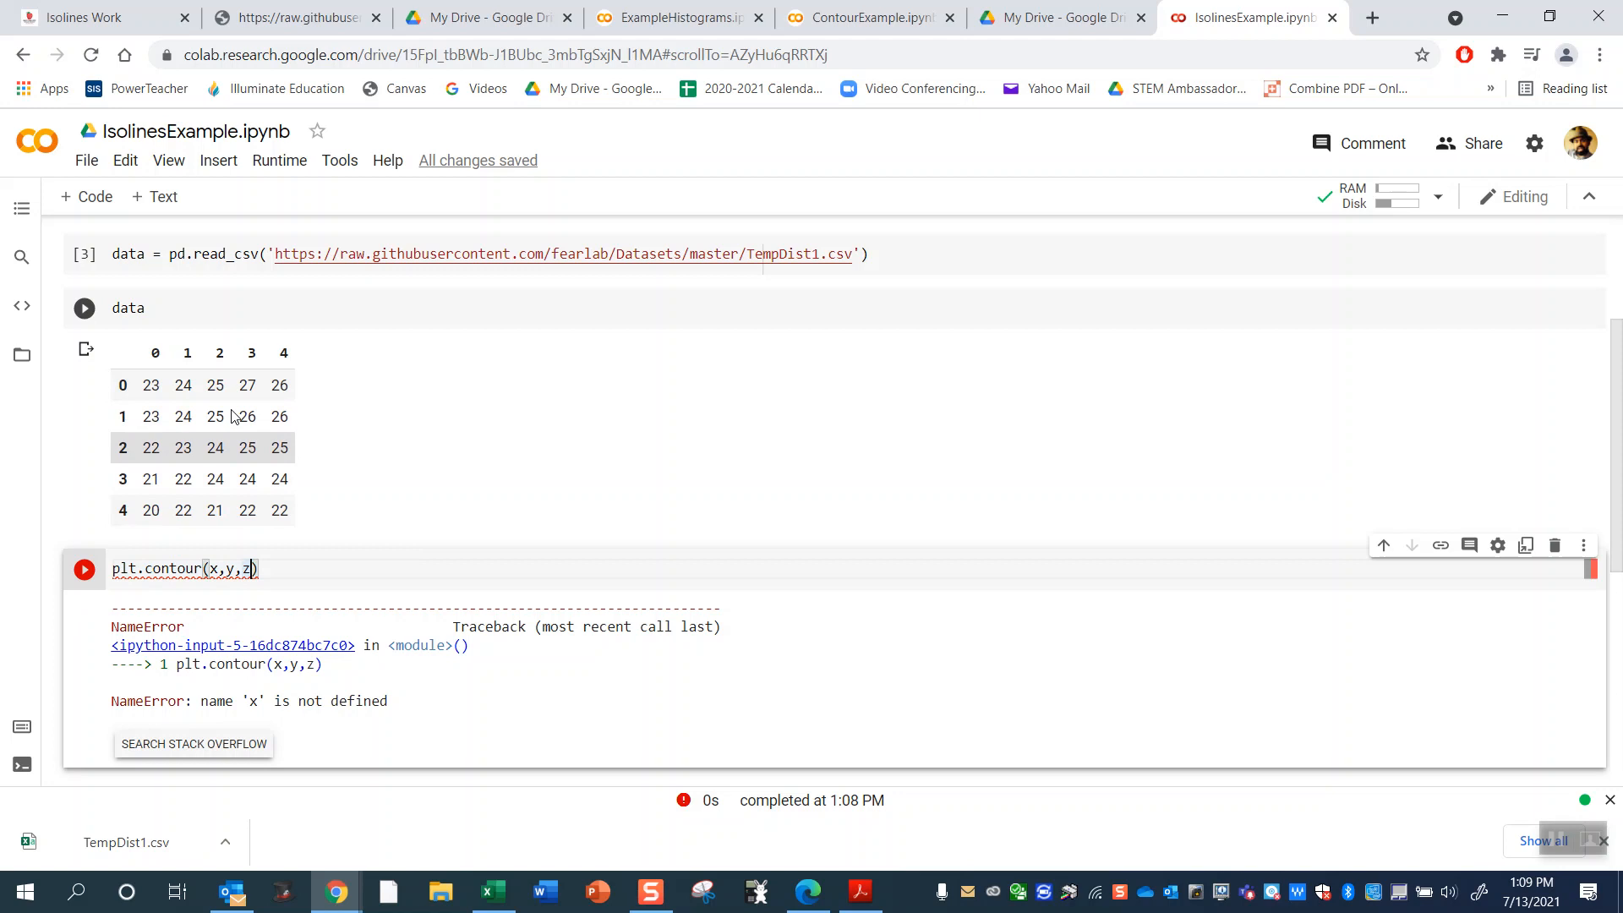
pyautogui.write('data')
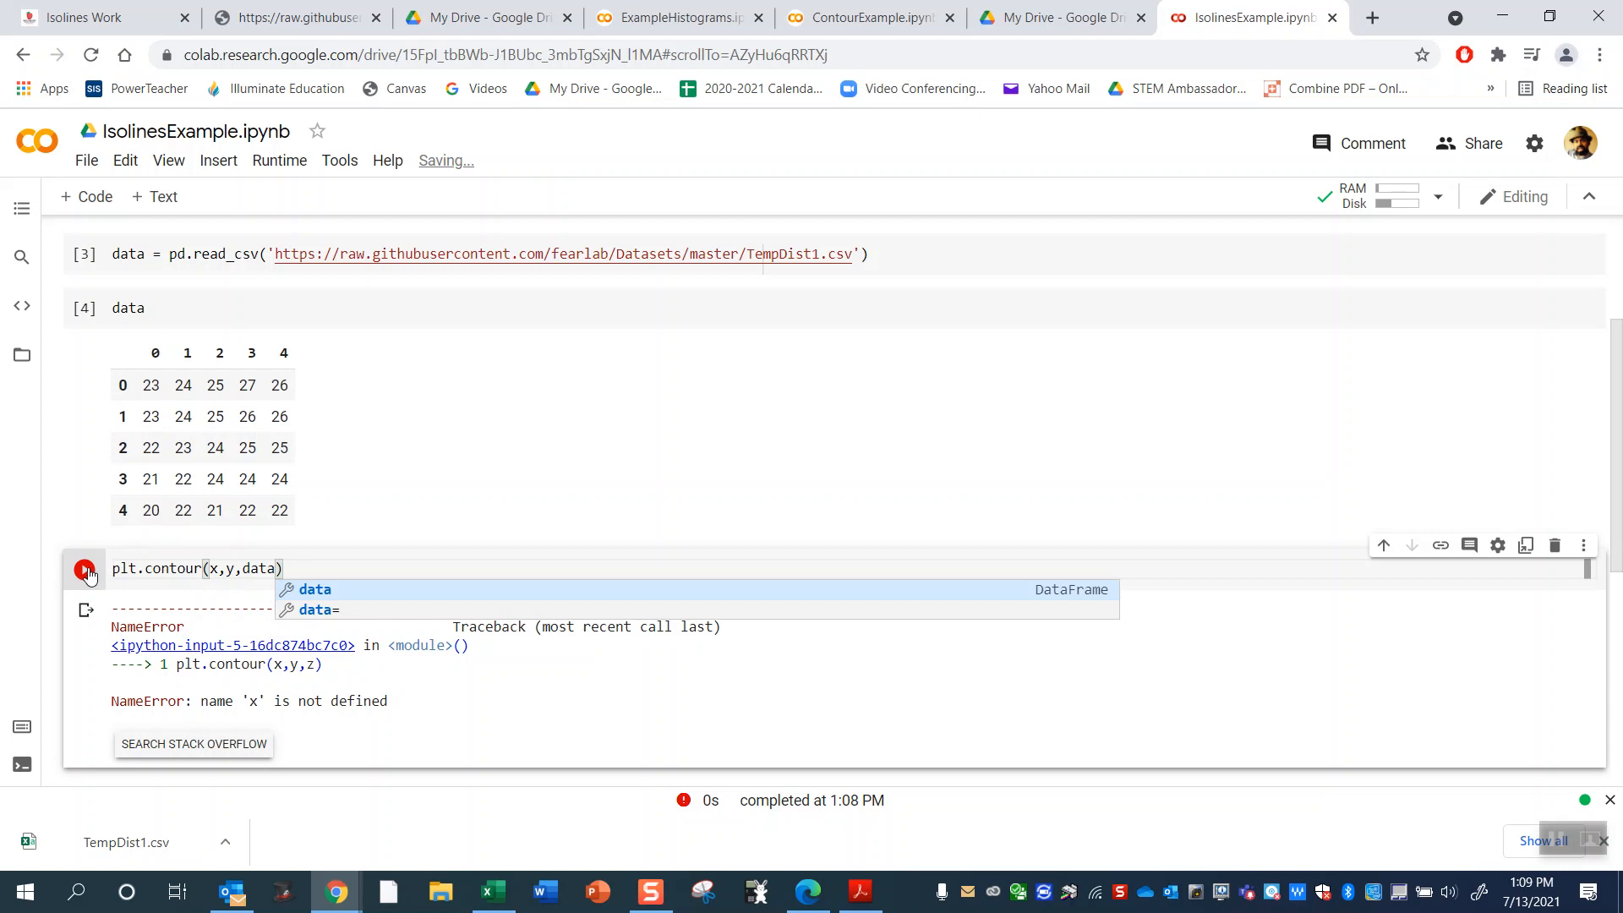
pyautogui.click(84, 568)
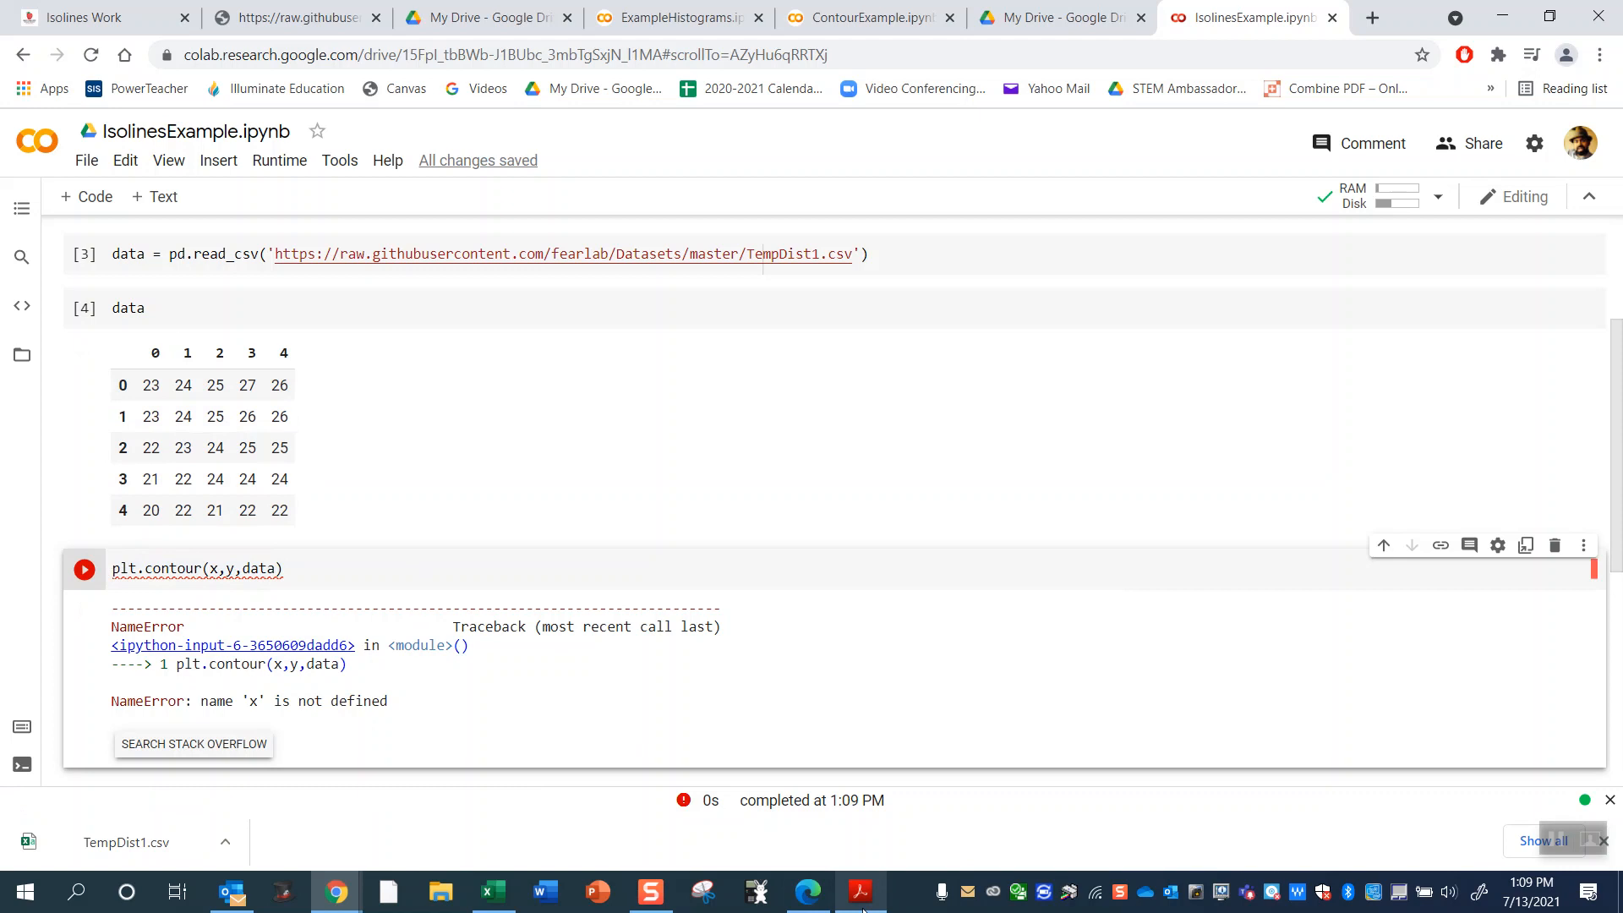
pyautogui.click(861, 891)
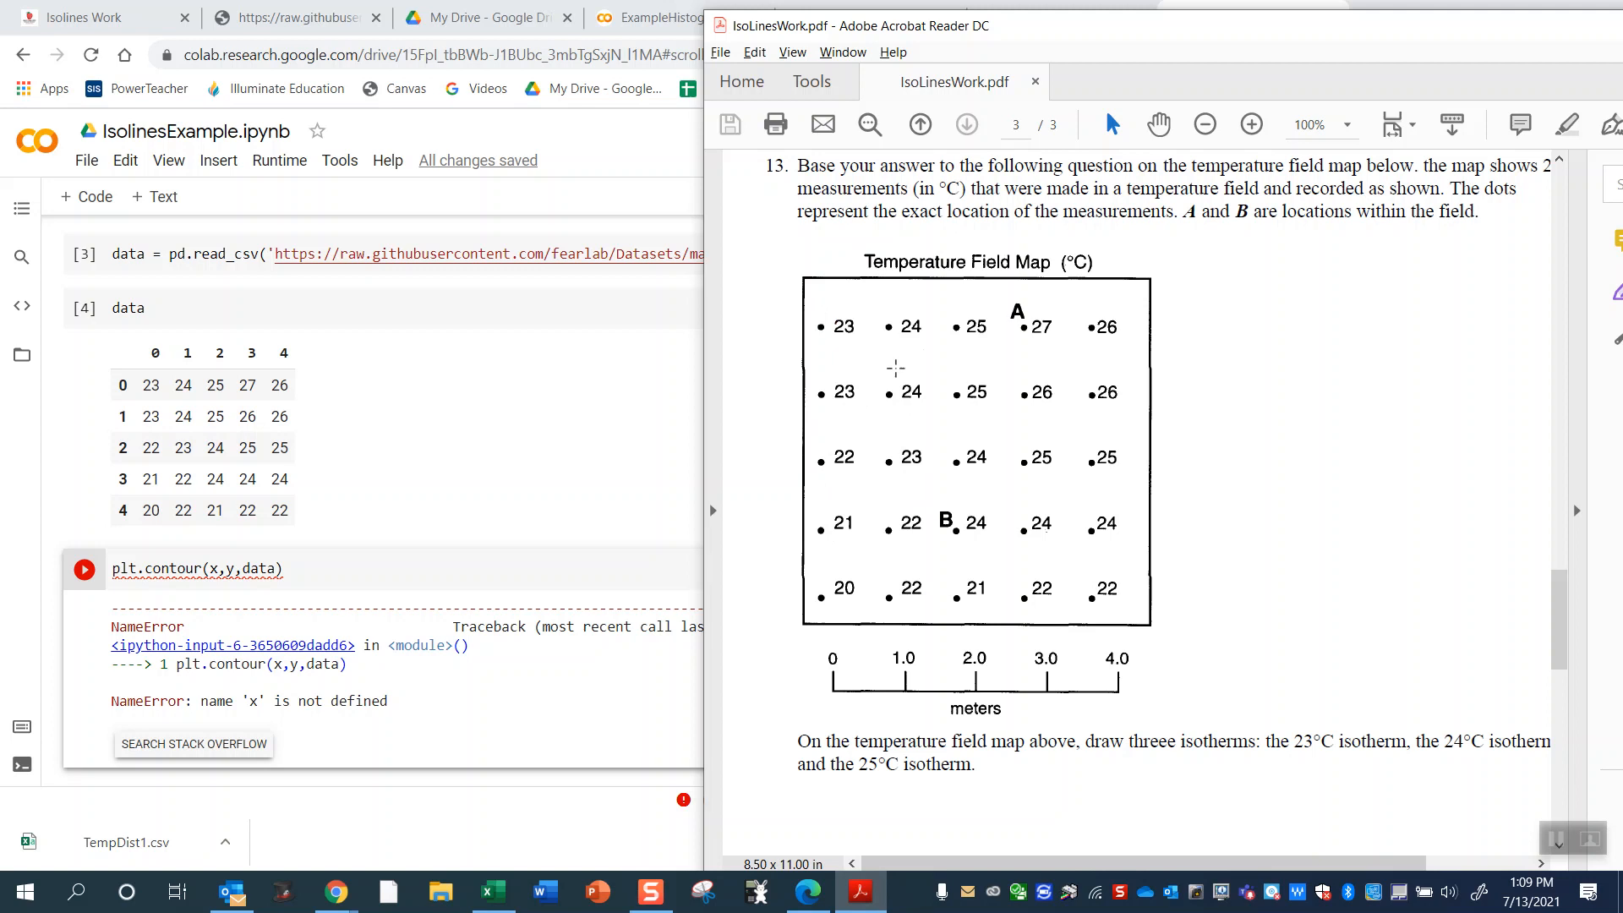
pyautogui.moveTo(822, 589)
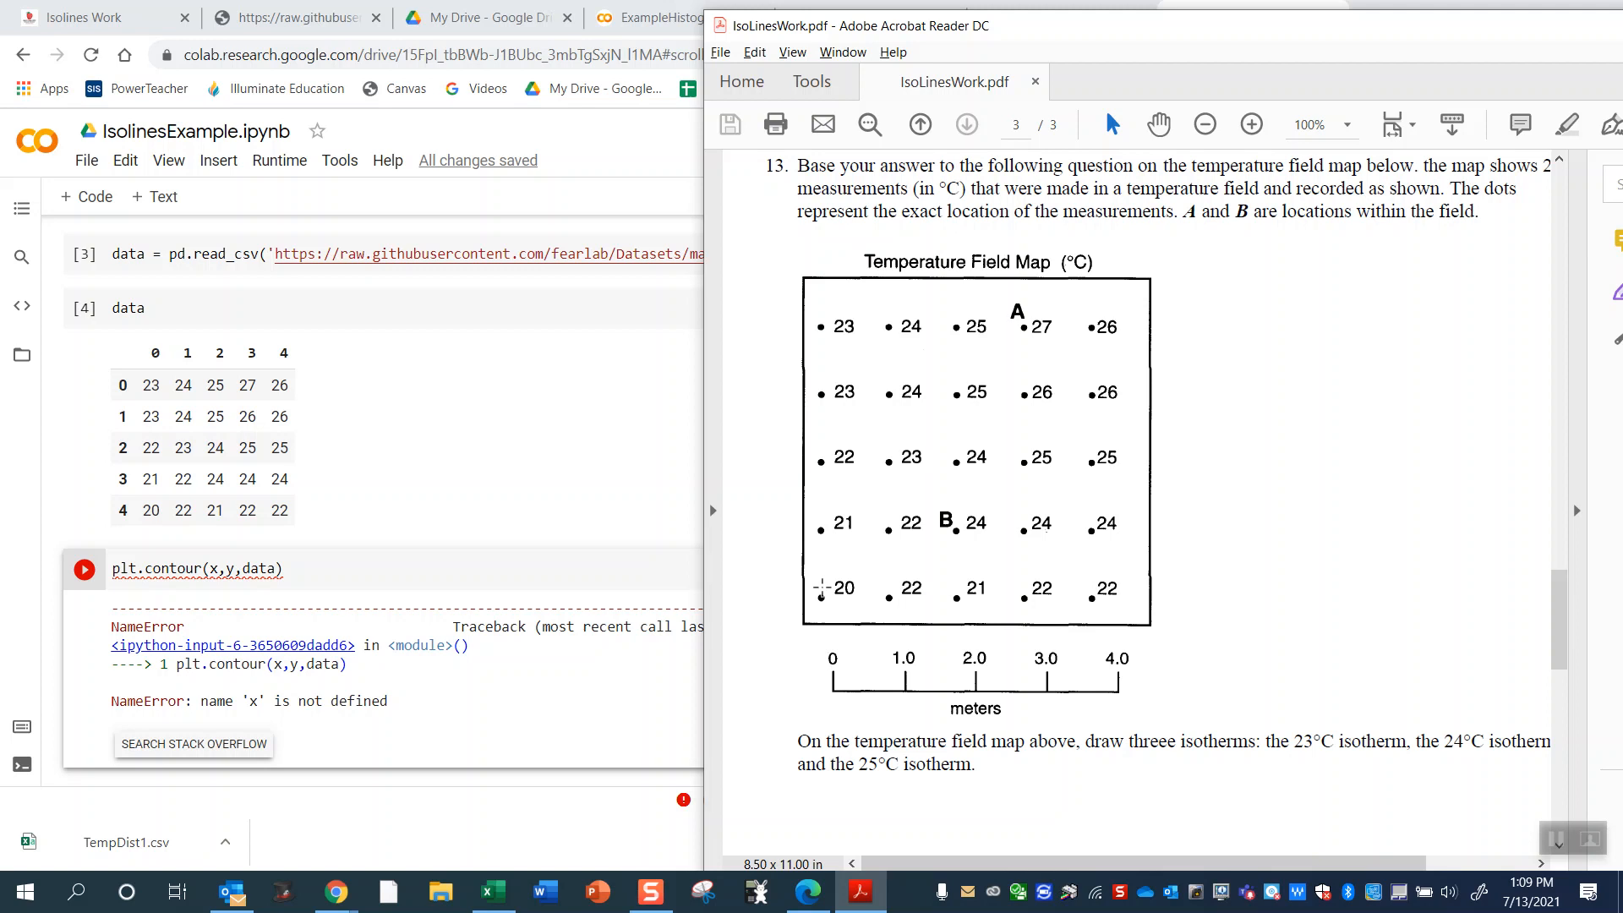
pyautogui.moveTo(893, 597)
pyautogui.write('x = np.array(')
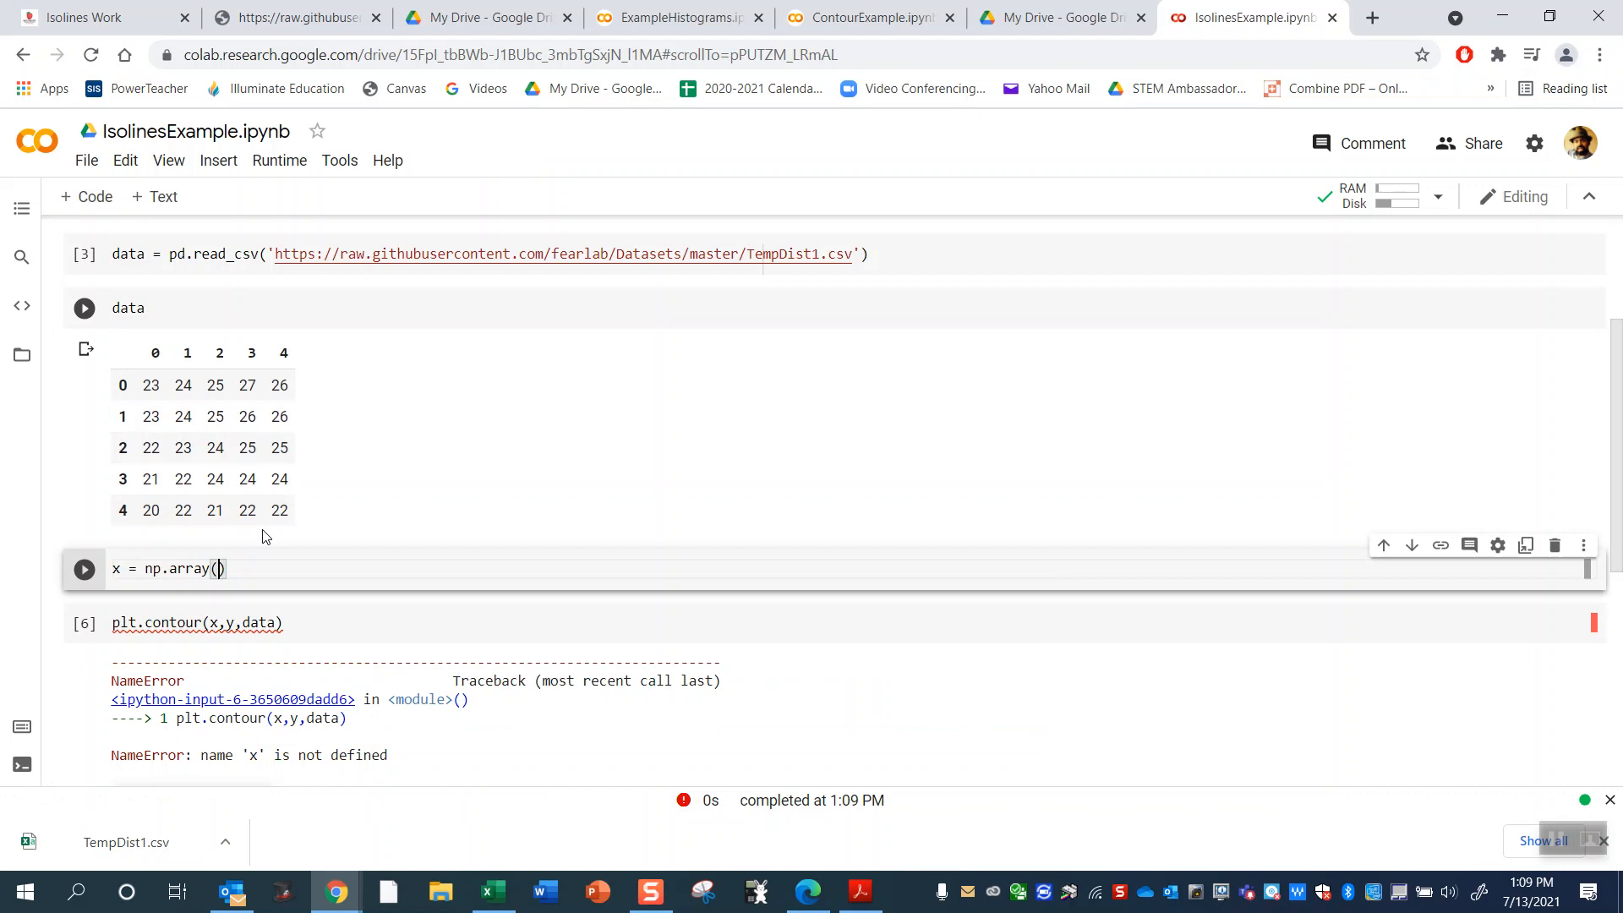
# Define x = np.array([0, 1, 2, 3, 4]) and y = np.array([4, 3, 2, 1, 0]).
pyautogui.write('[]')
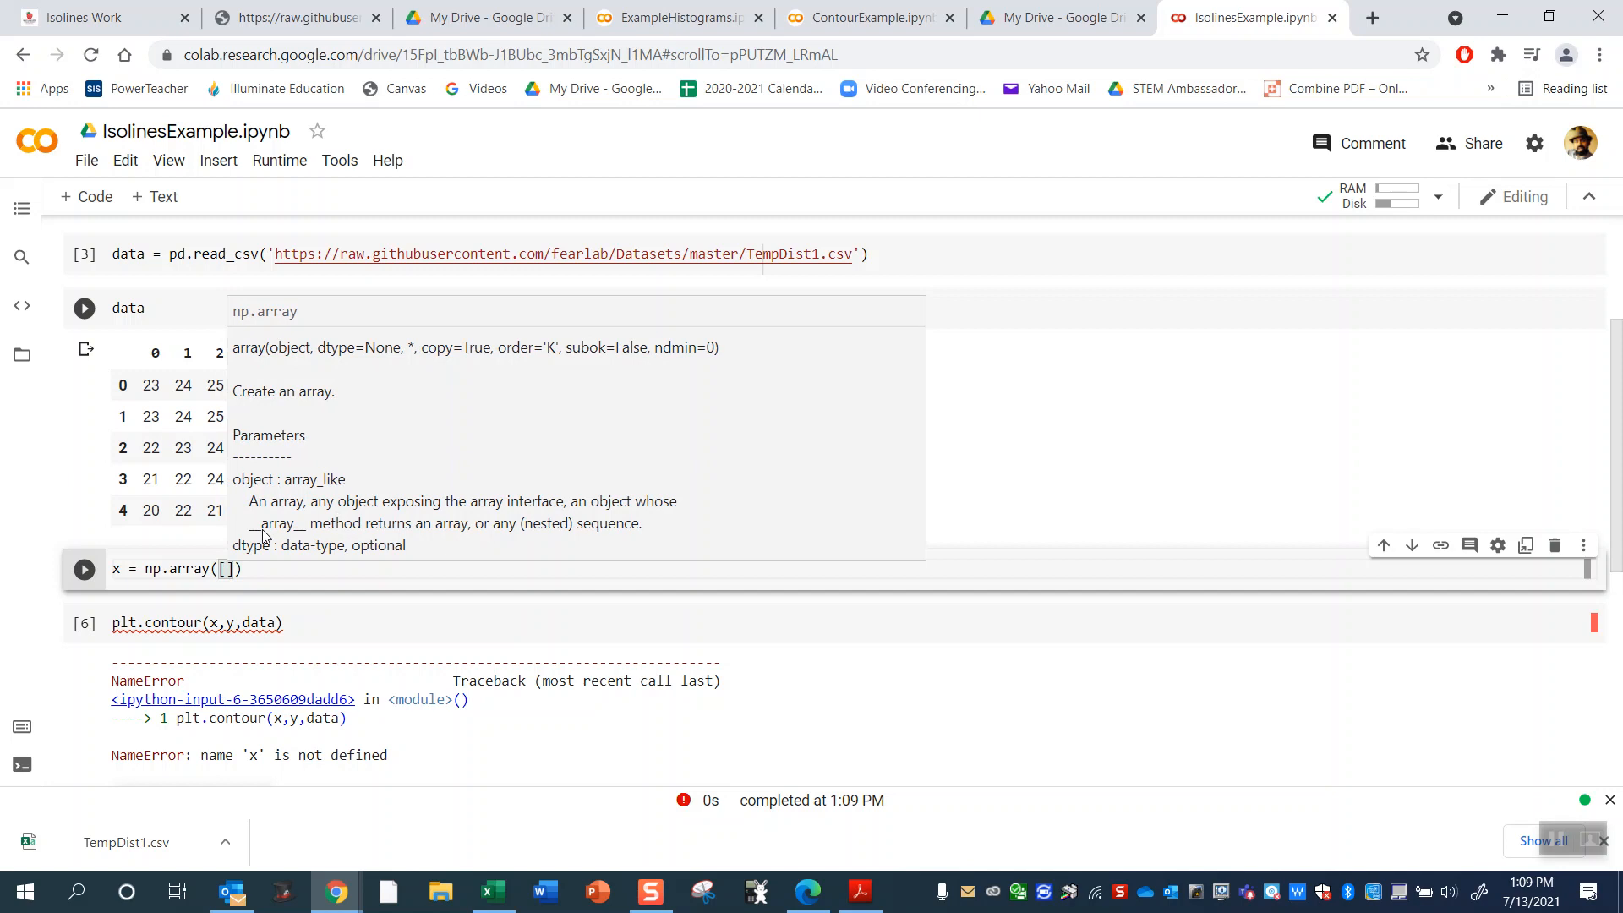
pyautogui.write('0, 1, 2, 3, 4')
pyautogui.write('y')
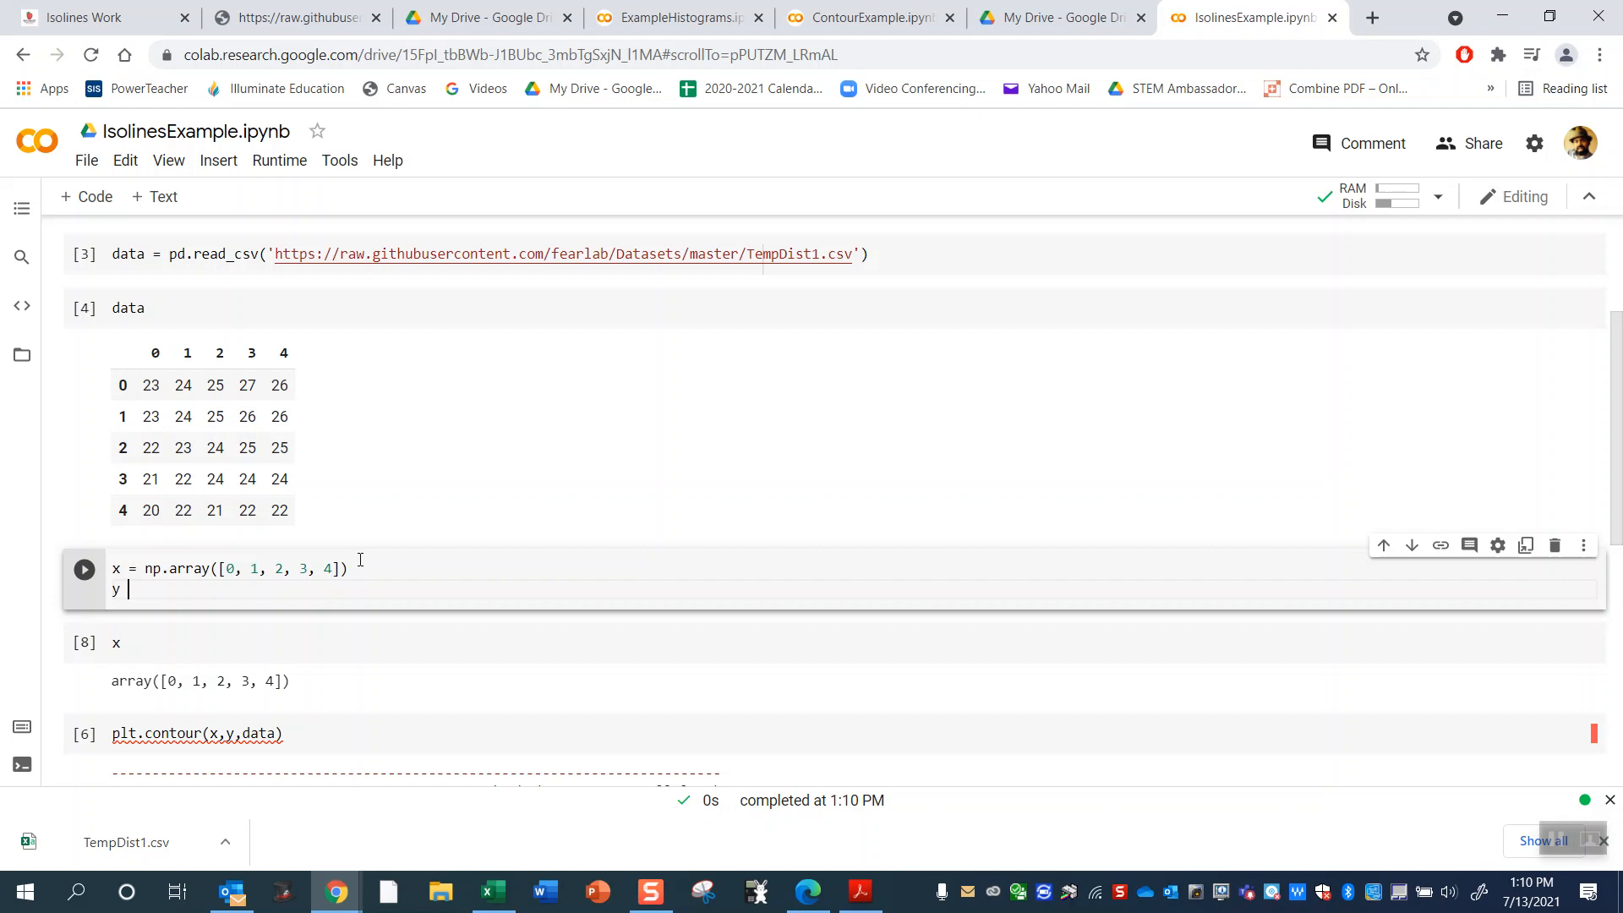
pyautogui.write('= np.array([')
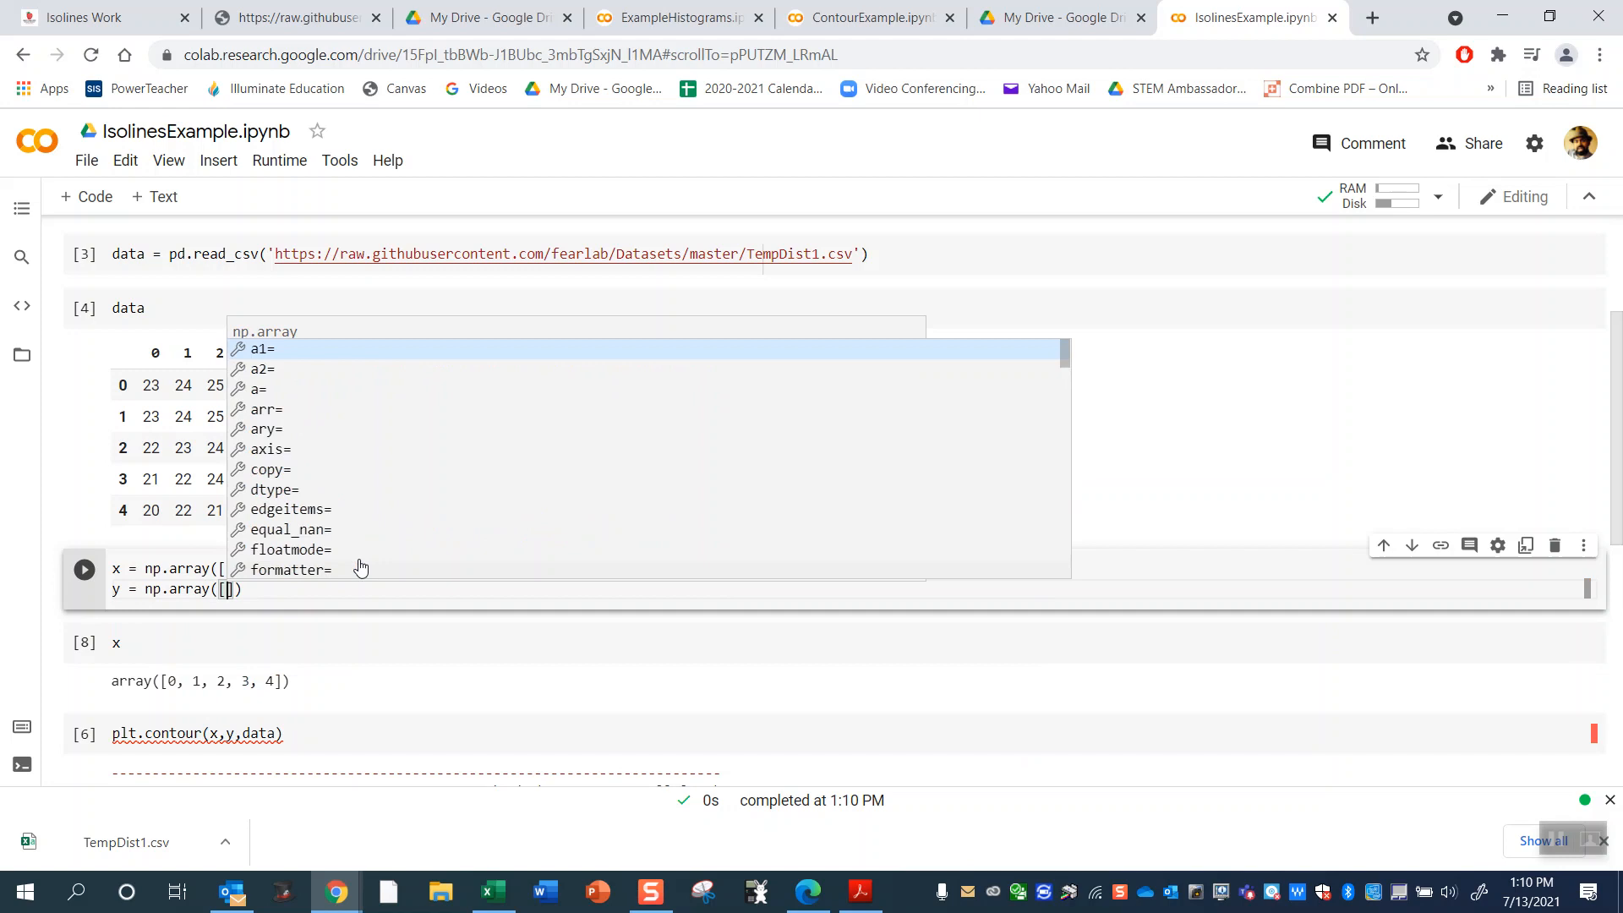
pyautogui.write('4,')
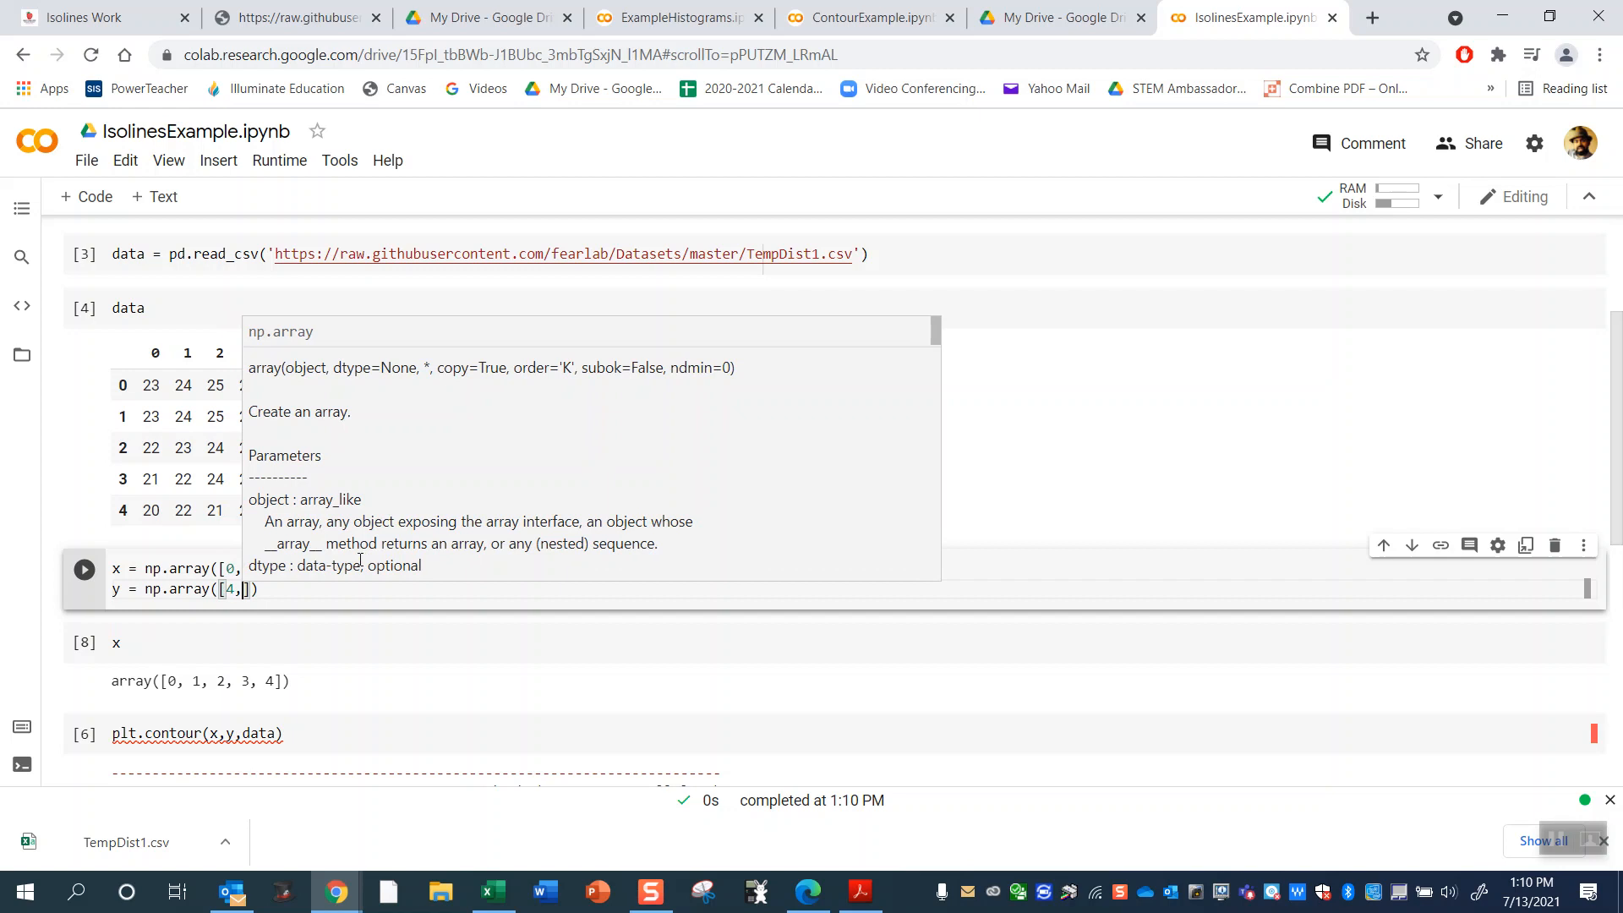
pyautogui.write('3, 2, 1,')
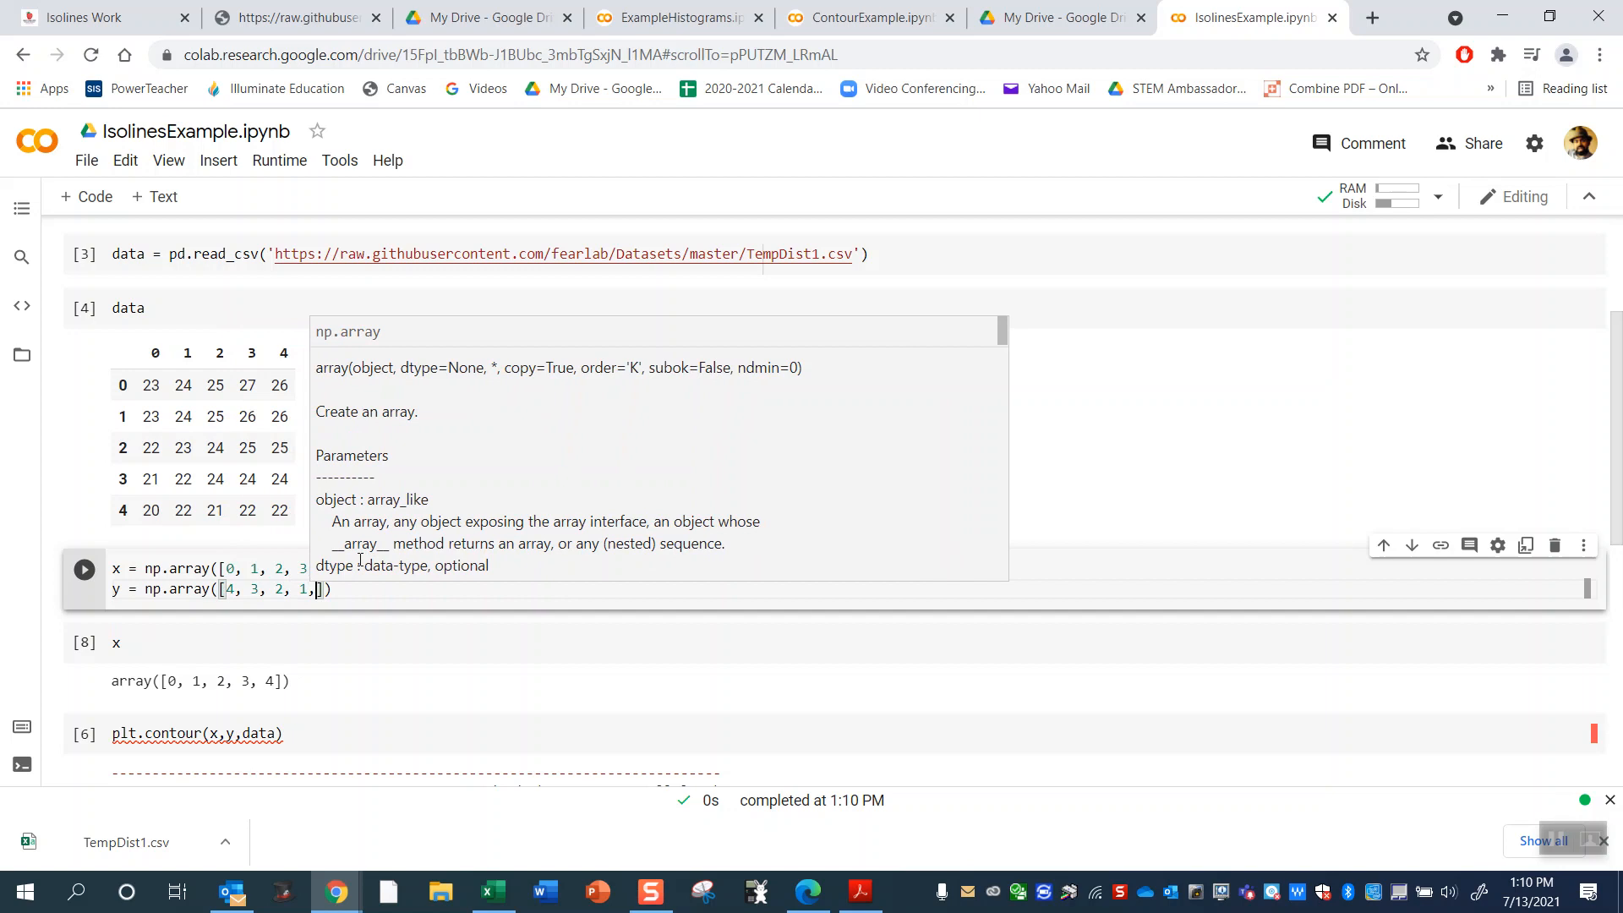
pyautogui.write('0')
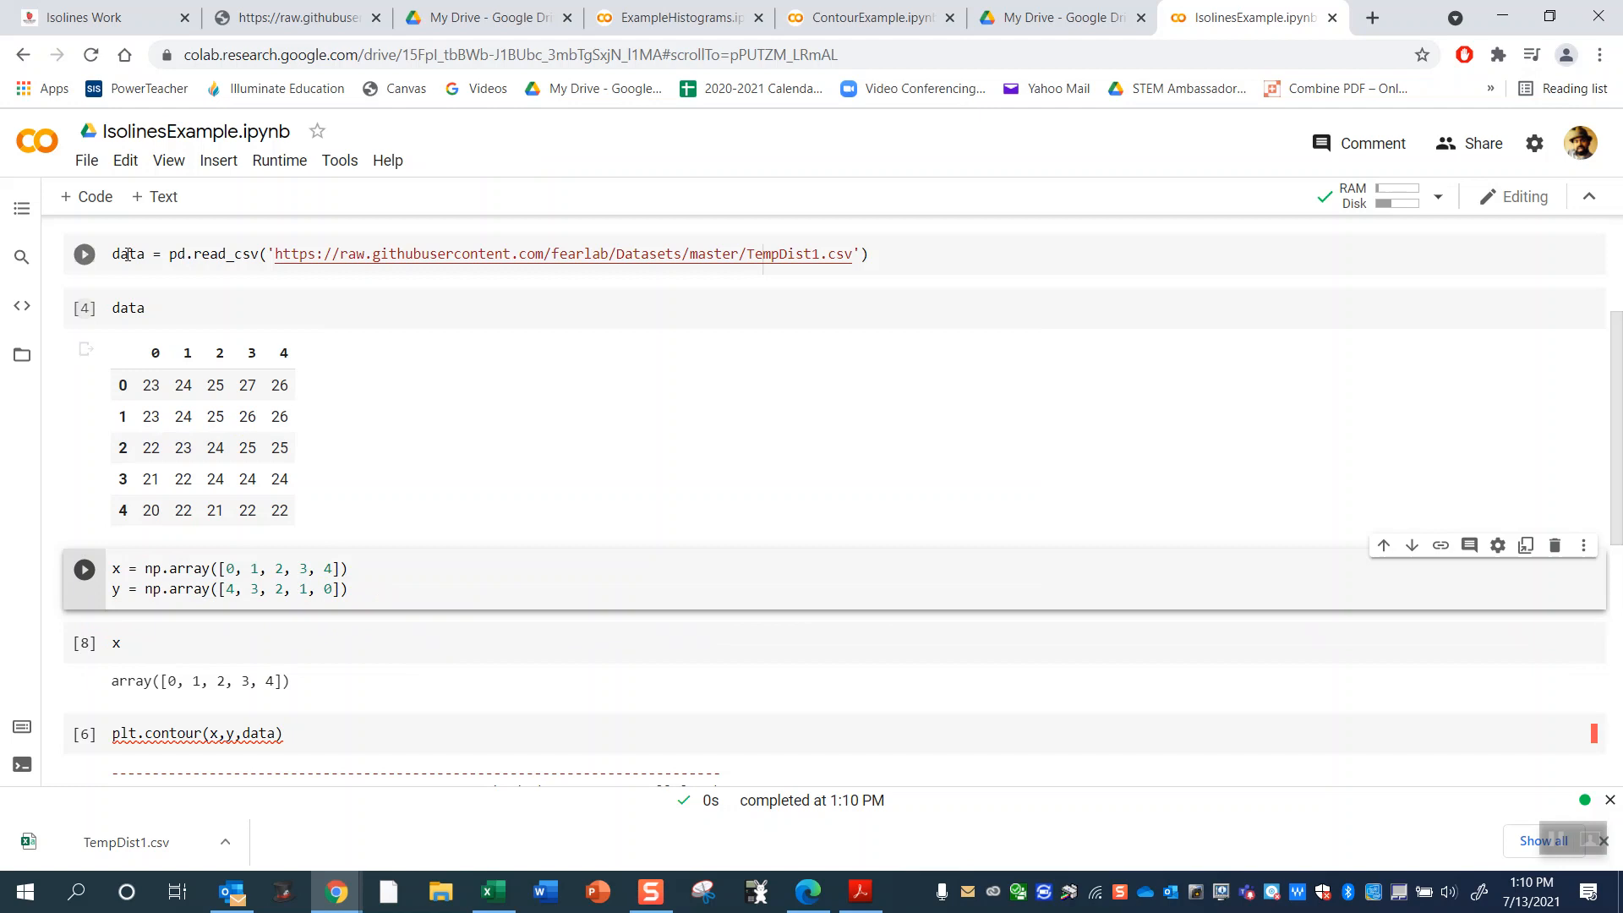
# Rerun plt.contour(x,y,data) to draw the isolines and begin a plt.colorbar() line.
pyautogui.scroll(-3)
pyautogui.write('y')
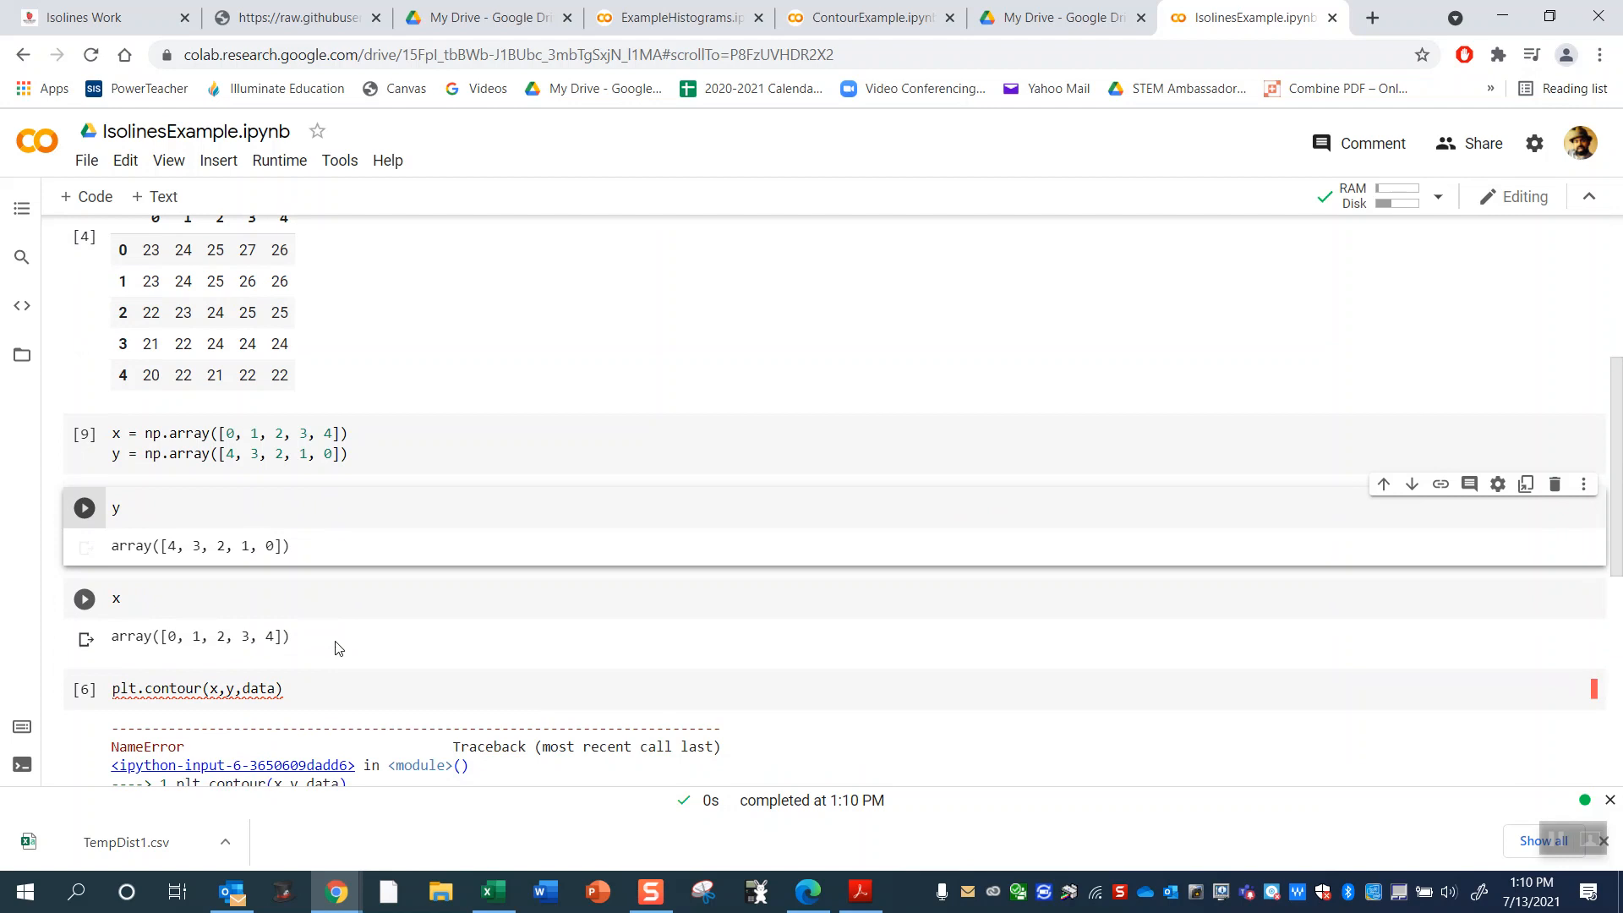
pyautogui.click(84, 507)
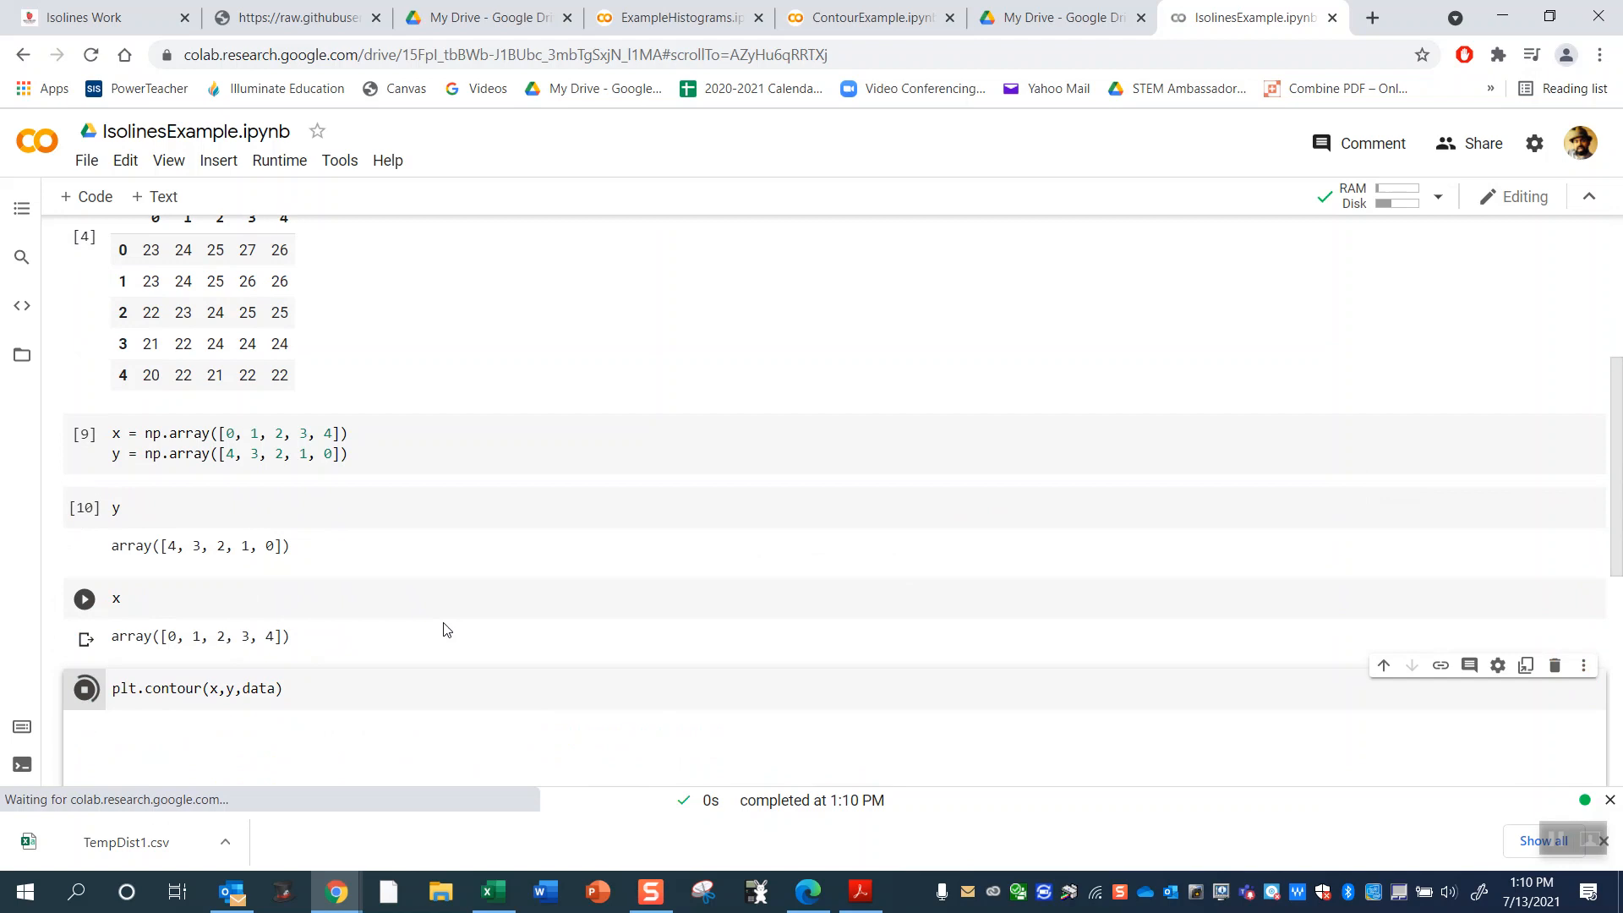
pyautogui.click(85, 688)
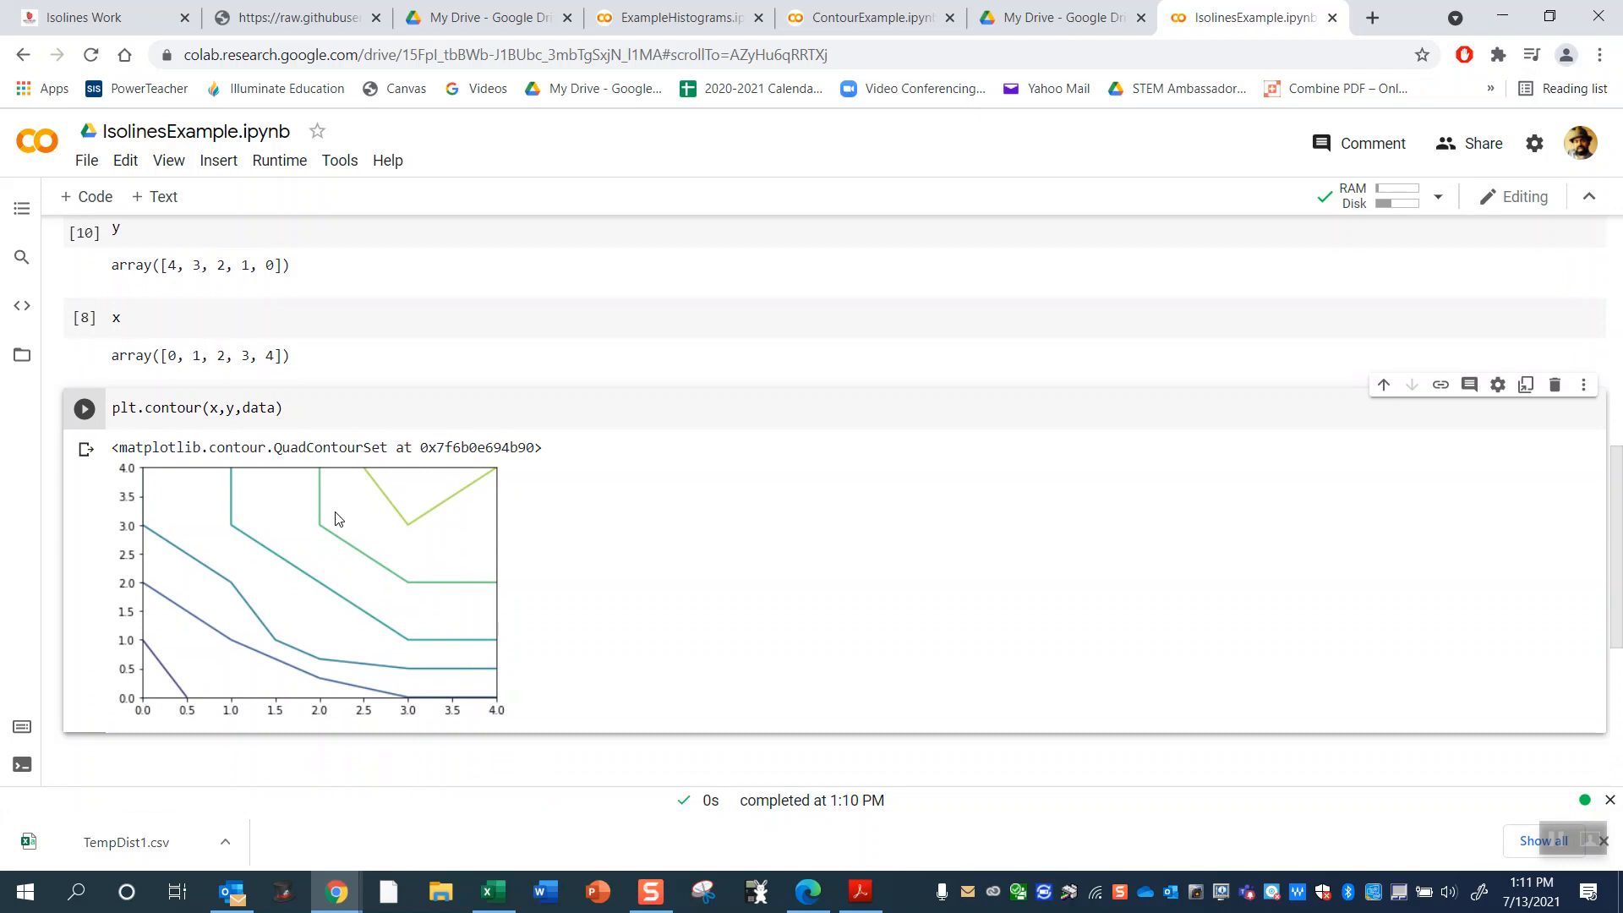
pyautogui.write('plt.colorbar(')
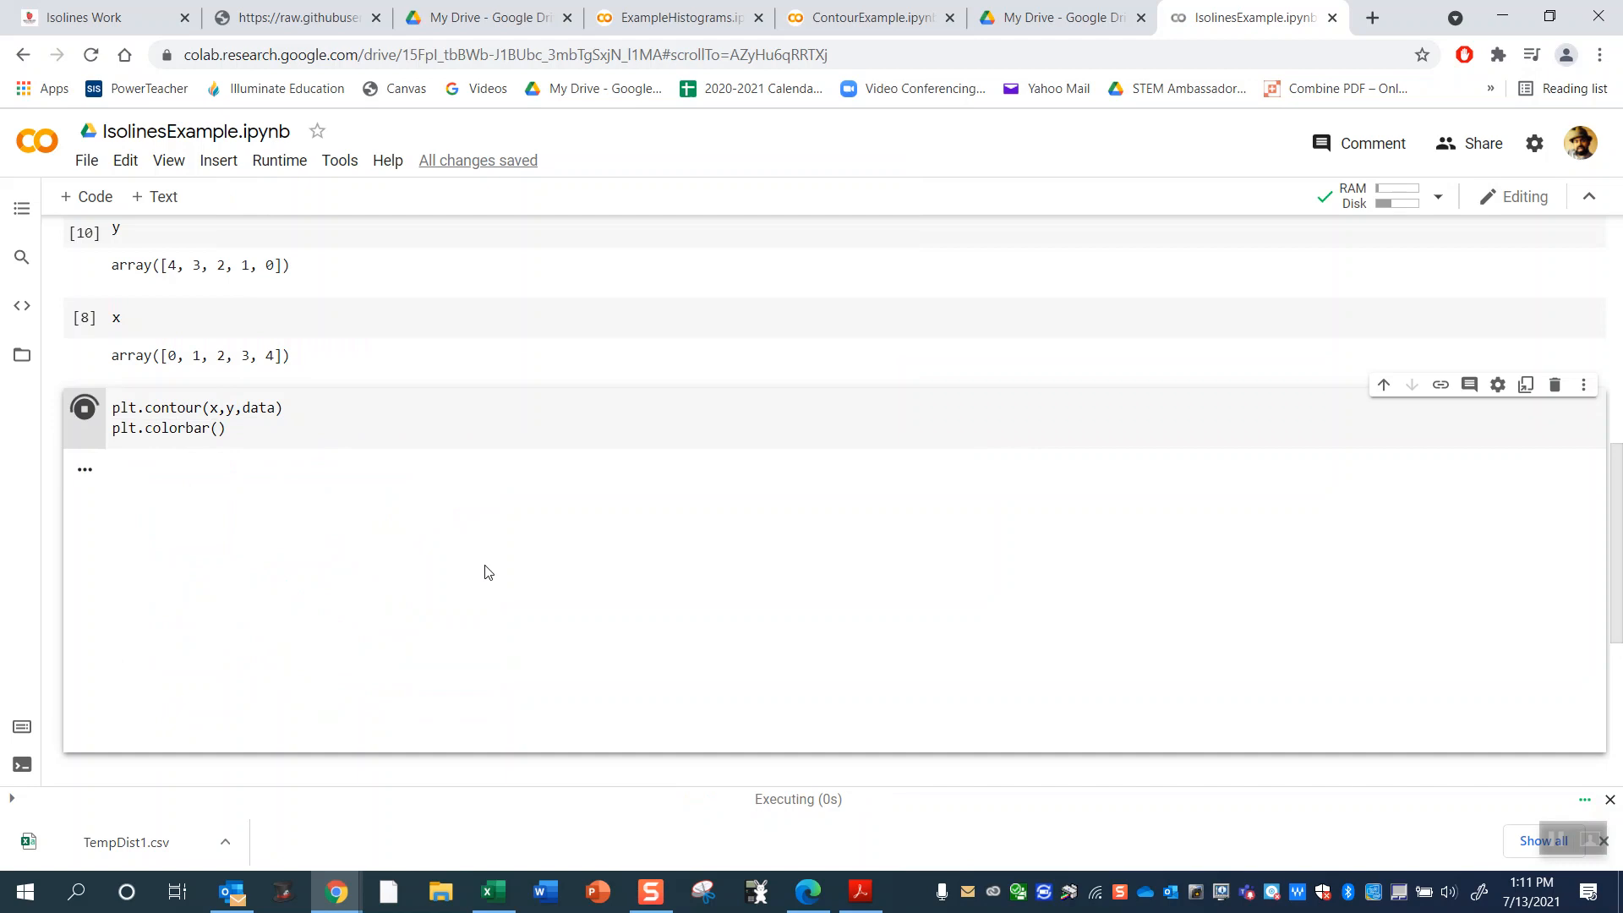
# Run the plotting cell with plt.colorbar() so a 20–27 color scale appears beside the isolines.
pyautogui.click(84, 407)
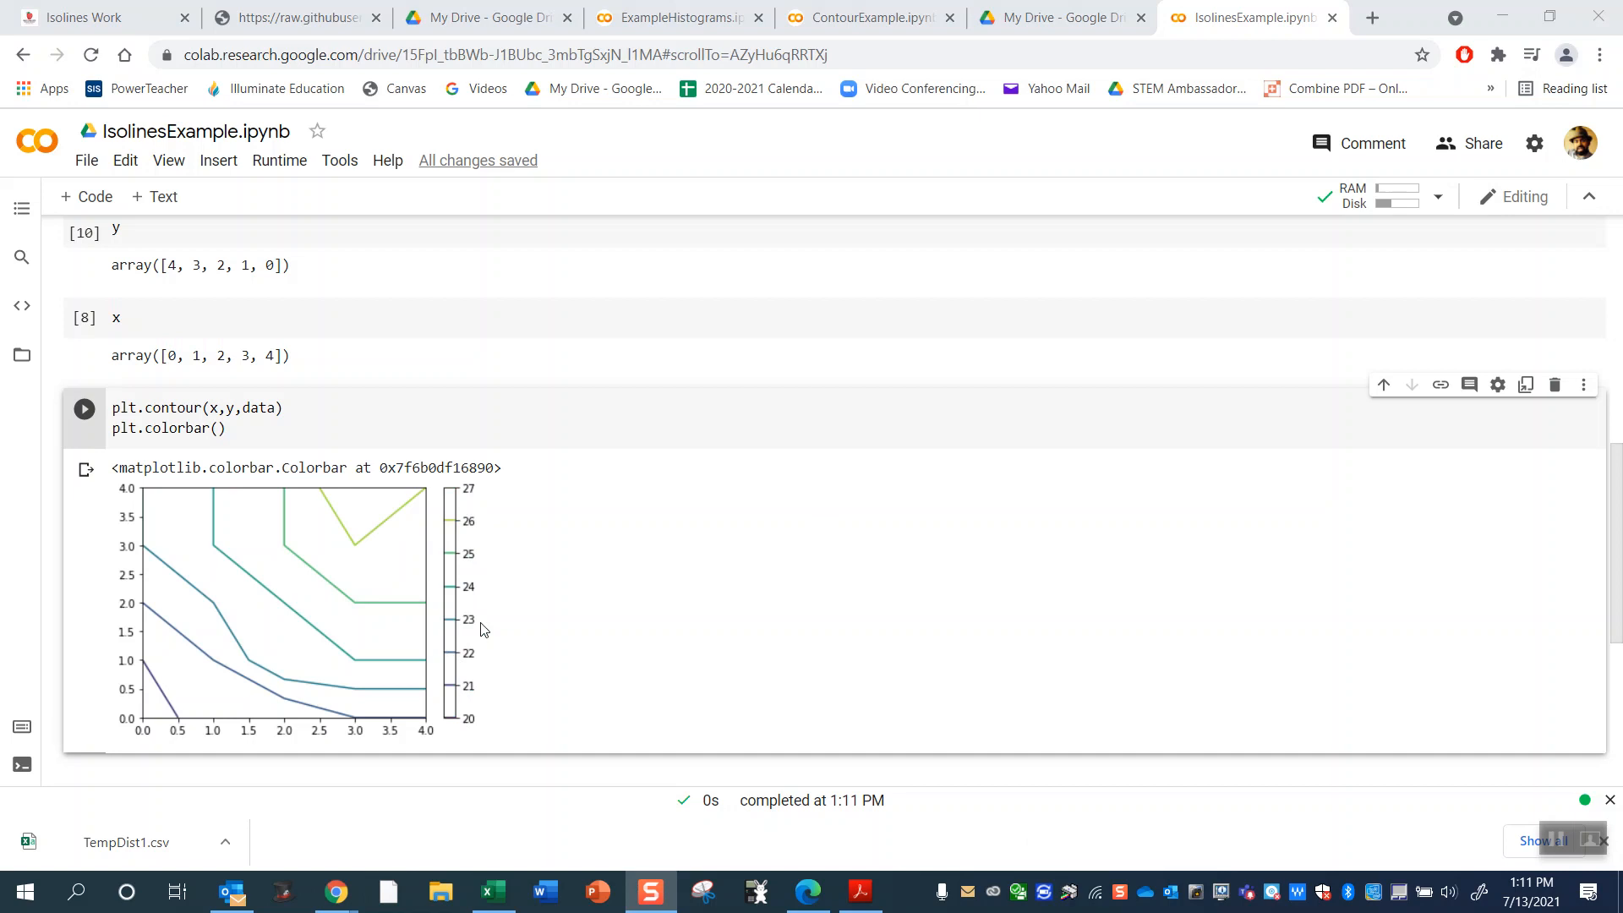
pyautogui.moveTo(441, 693)
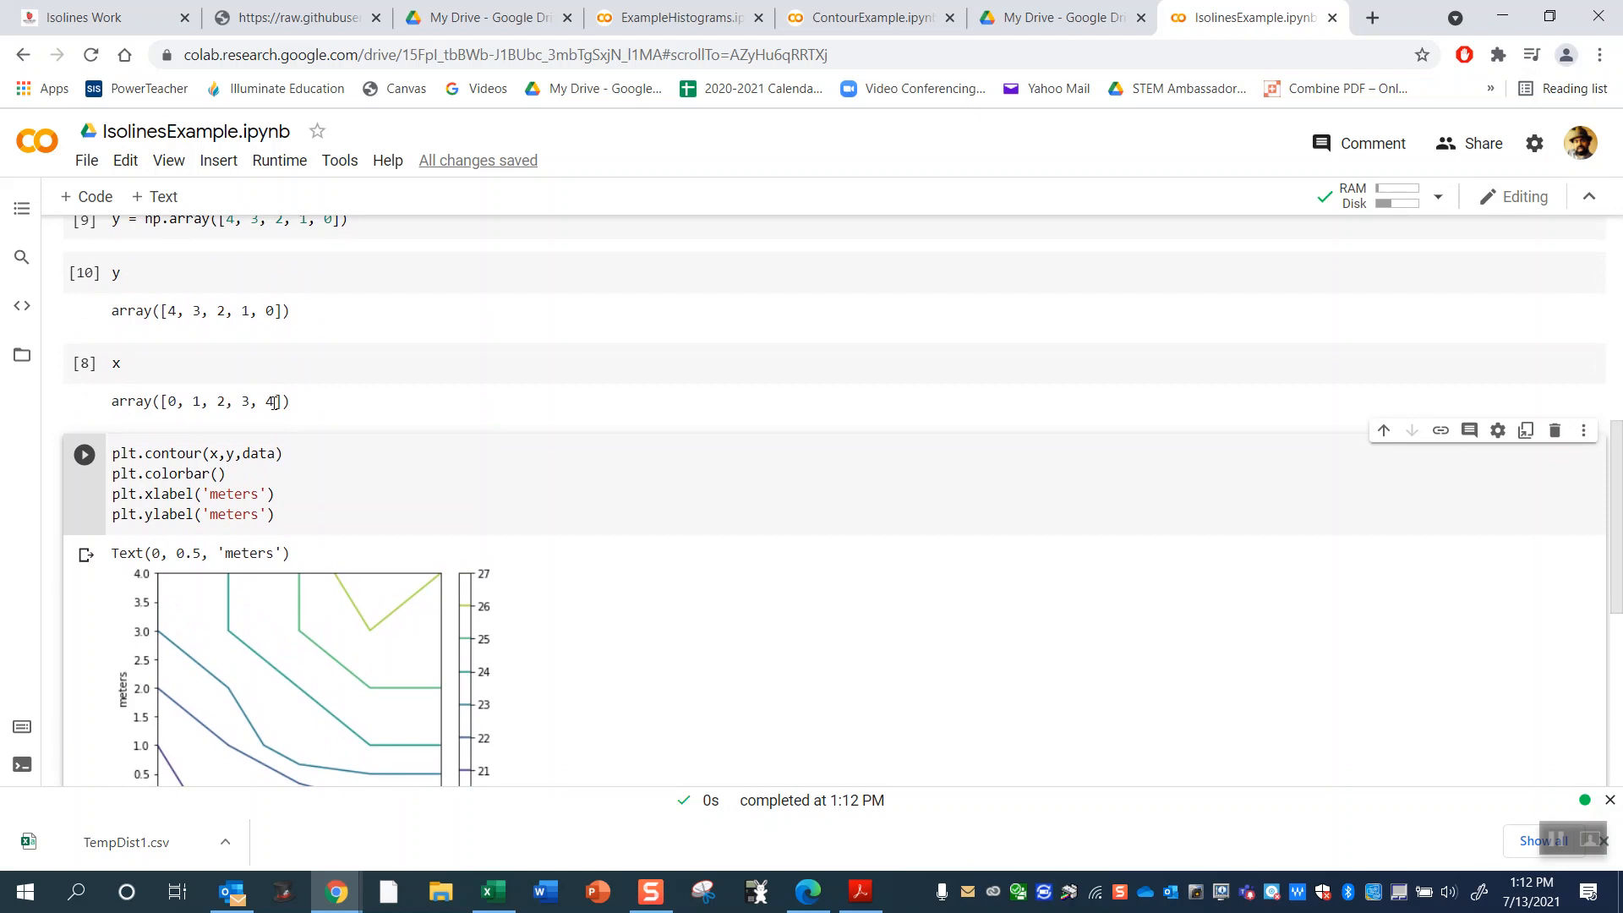
# Scroll down to view the plot with both axes labelled 'meters' via xlabel and ylabel.
pyautogui.scroll(-3)
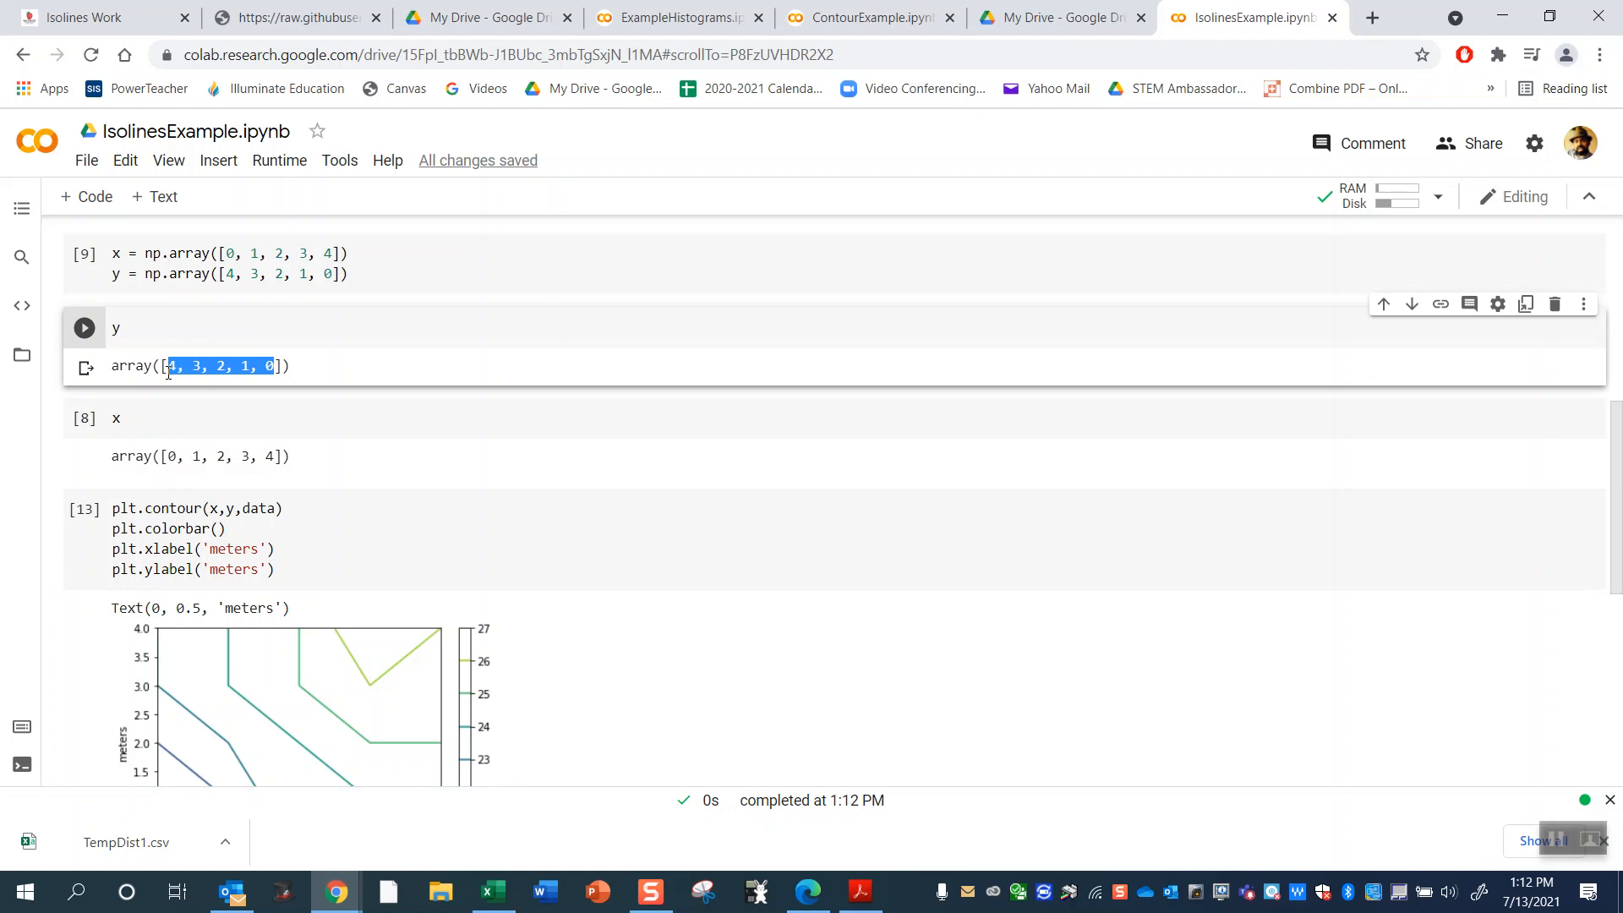
pyautogui.scroll(-3)
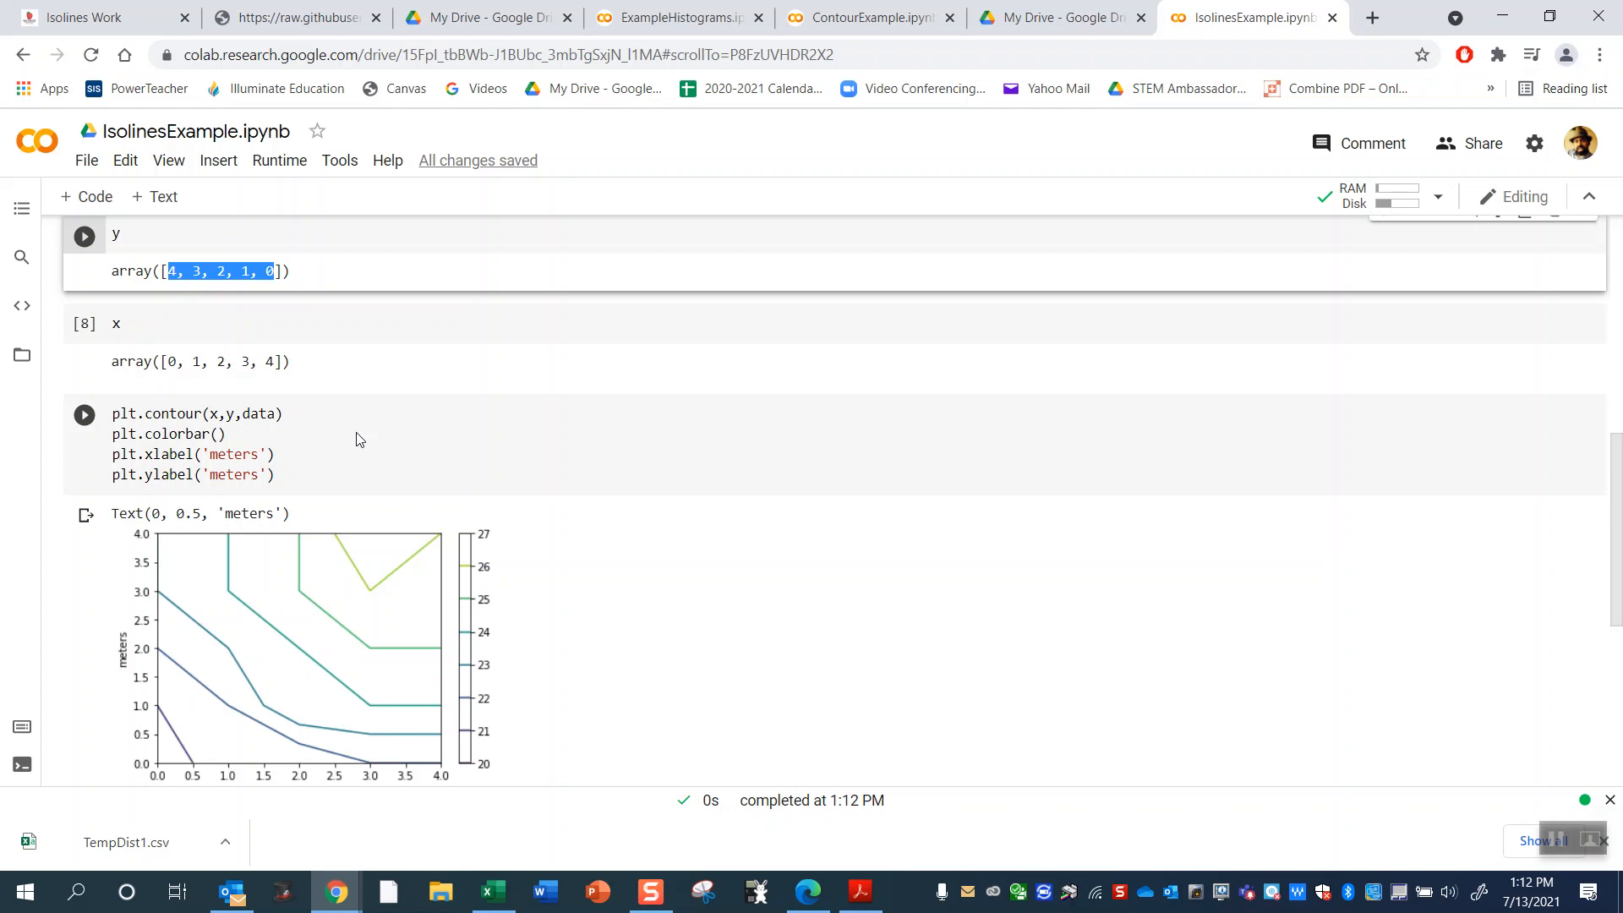
pyautogui.scroll(-3)
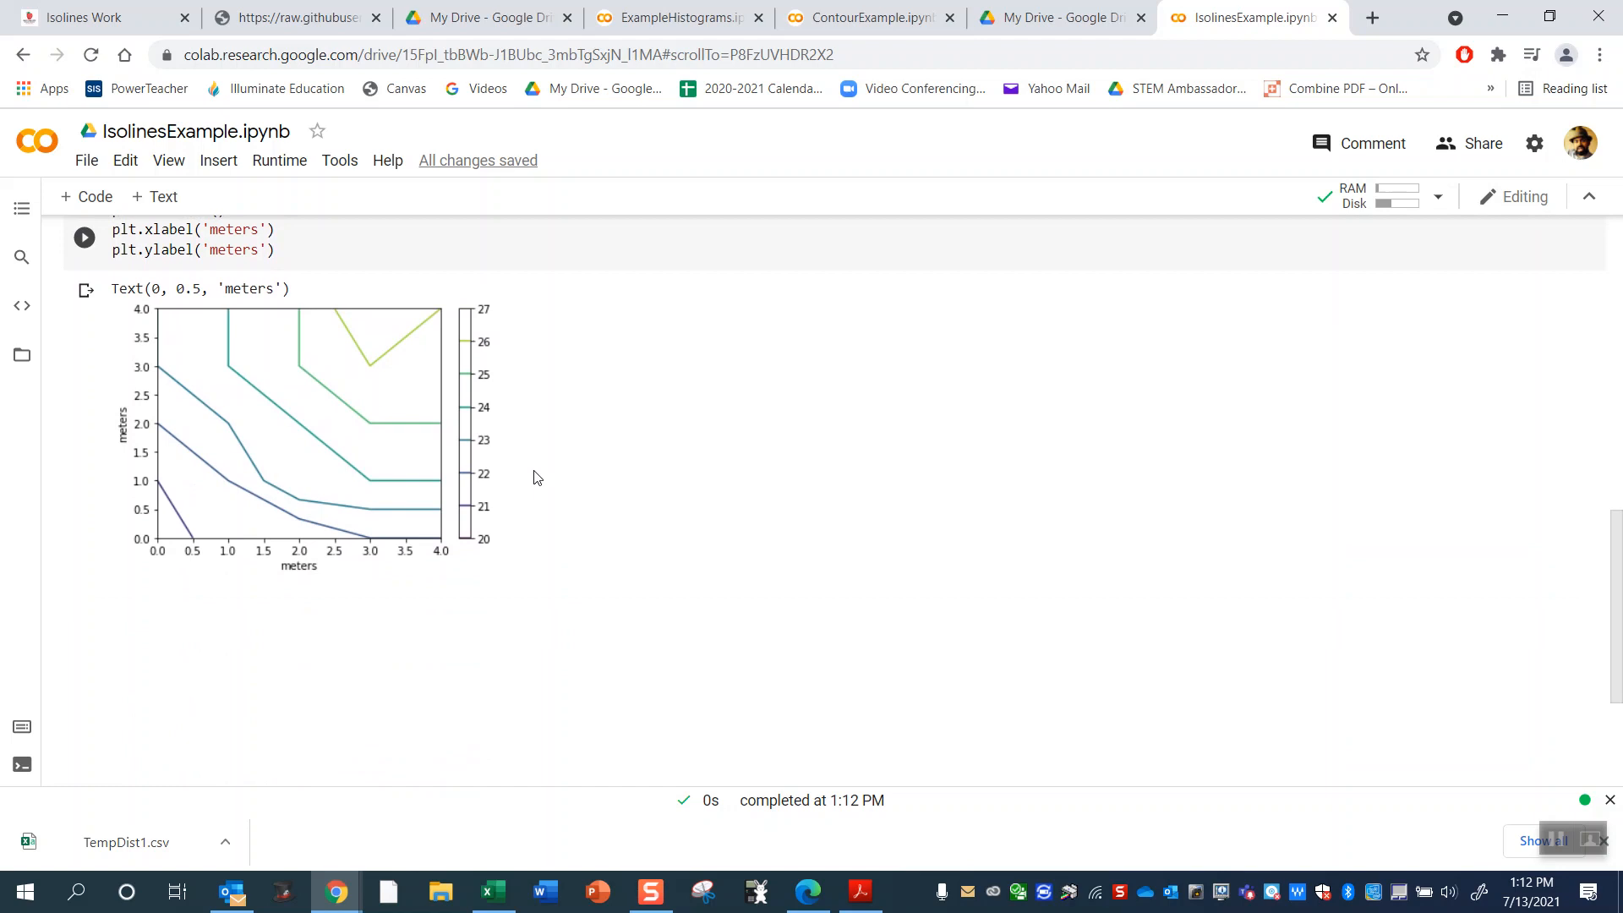